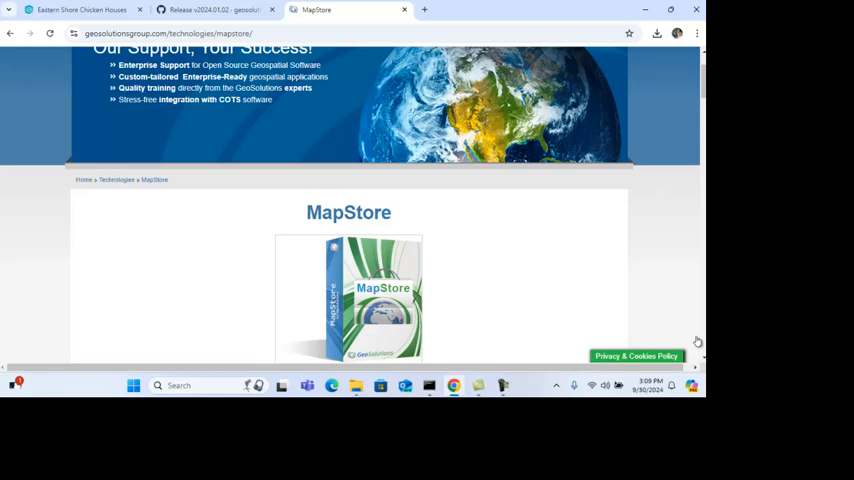
# Step: Scroll the MapStore2 v2024.01.02 release page down to its Assets list
pyautogui.scroll(-3)
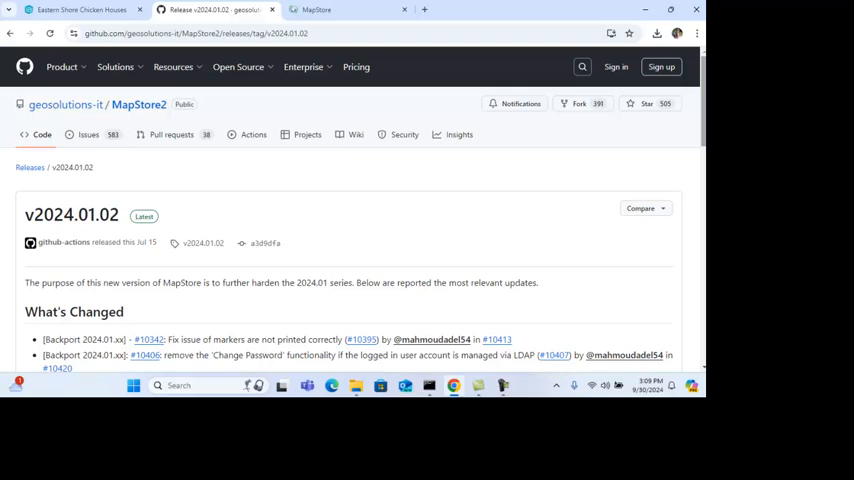
pyautogui.scroll(-3)
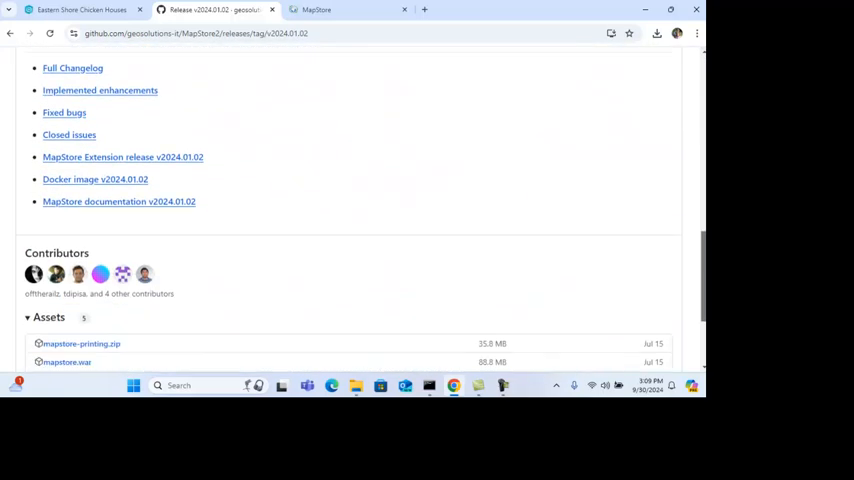
pyautogui.scroll(-3)
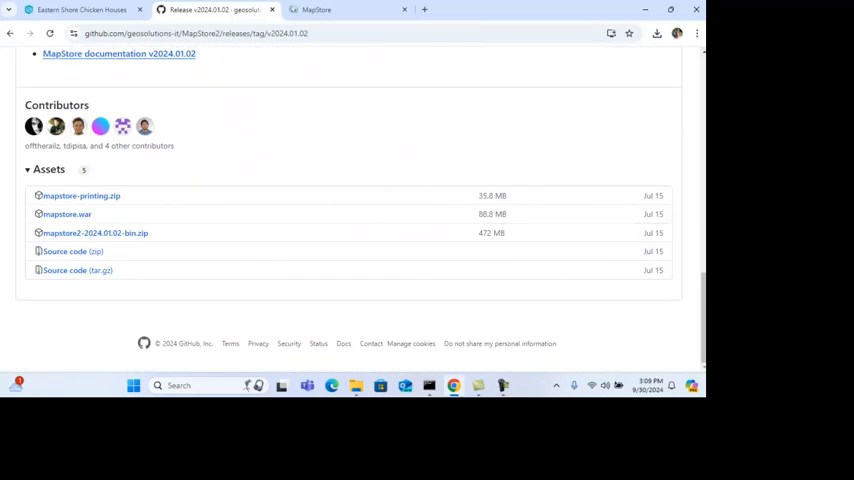
pyautogui.moveTo(94, 233)
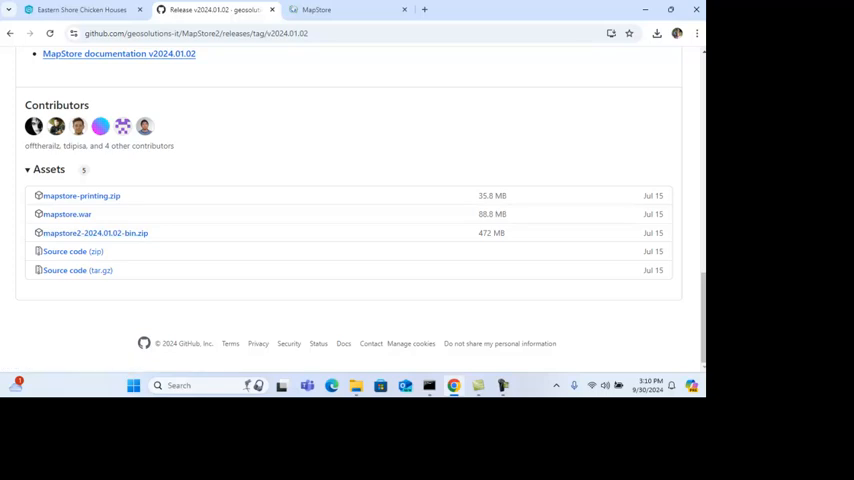
pyautogui.moveTo(611, 4)
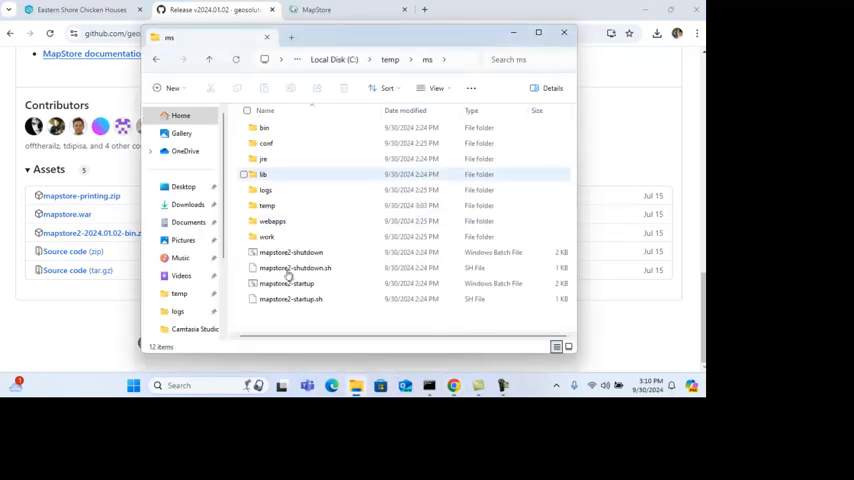
# Step: Delete the old files in C:\temp\ms and open the mapstore2 folder inside the release zip
pyautogui.press('ctrl+a')
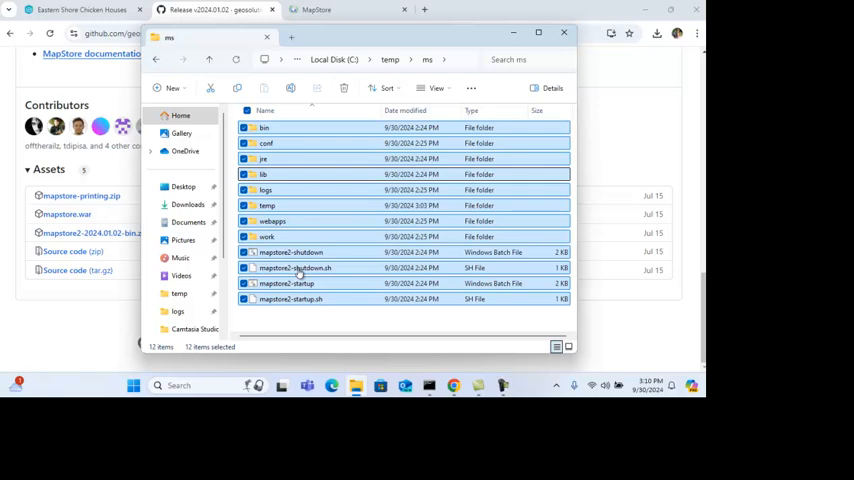
pyautogui.click(343, 88)
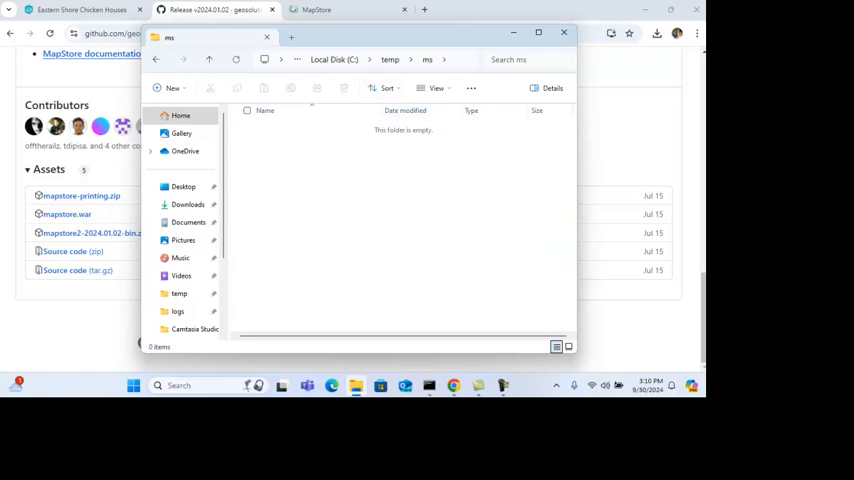
pyautogui.click(188, 204)
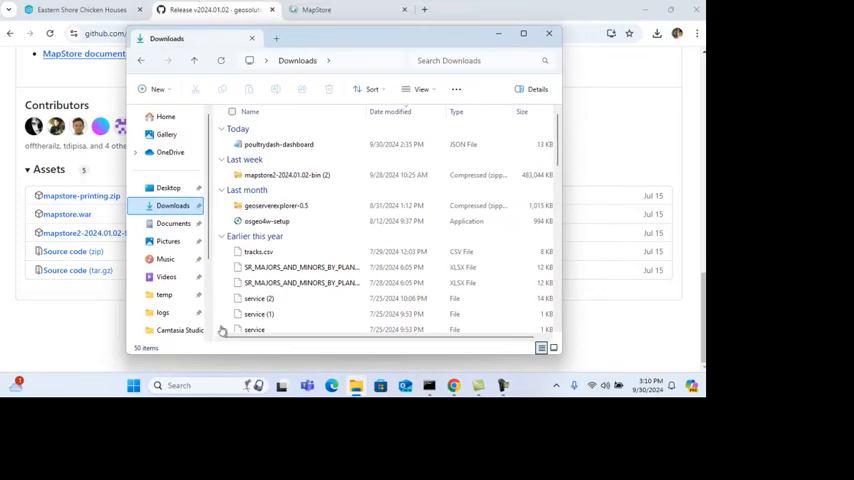
pyautogui.click(278, 144)
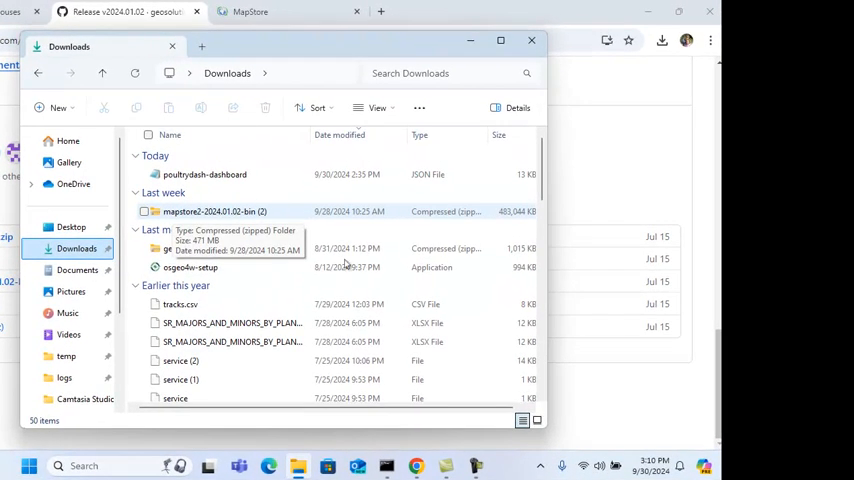
pyautogui.rightClick(214, 211)
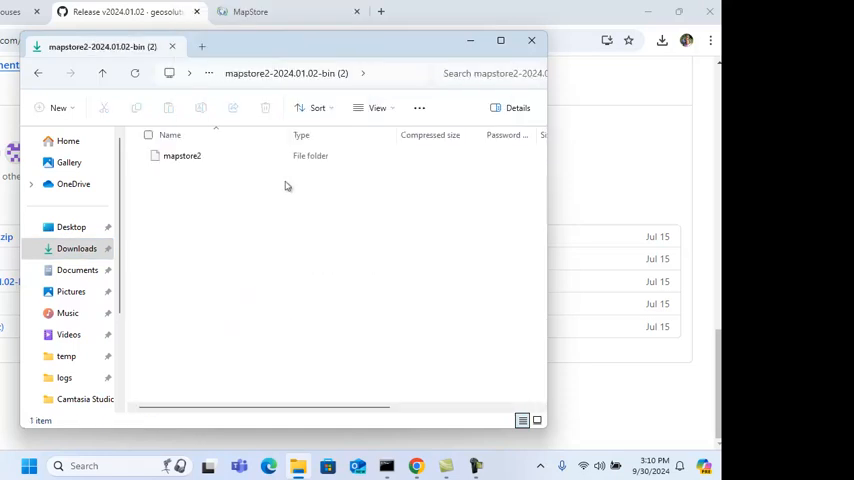
pyautogui.doubleClick(182, 155)
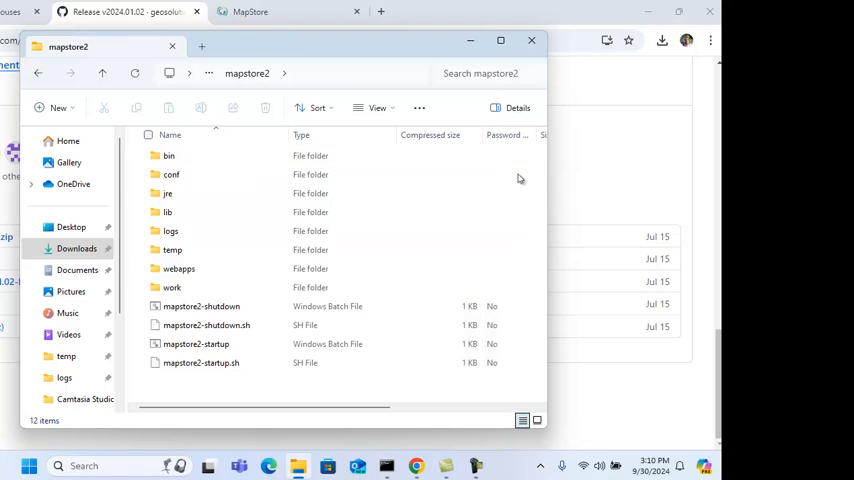
# Step: Copy all mapstore2 files and paste them into C:\temp\ms
pyautogui.press('ctrl+a')
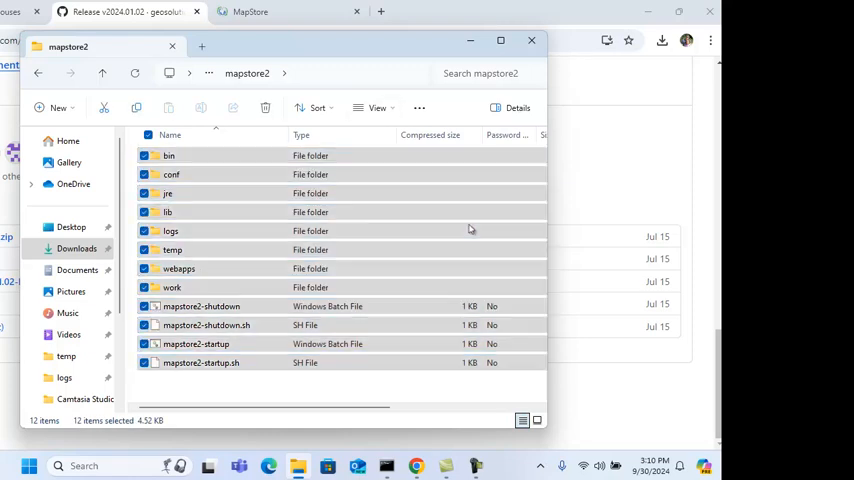
pyautogui.write('c:\\temp\\')
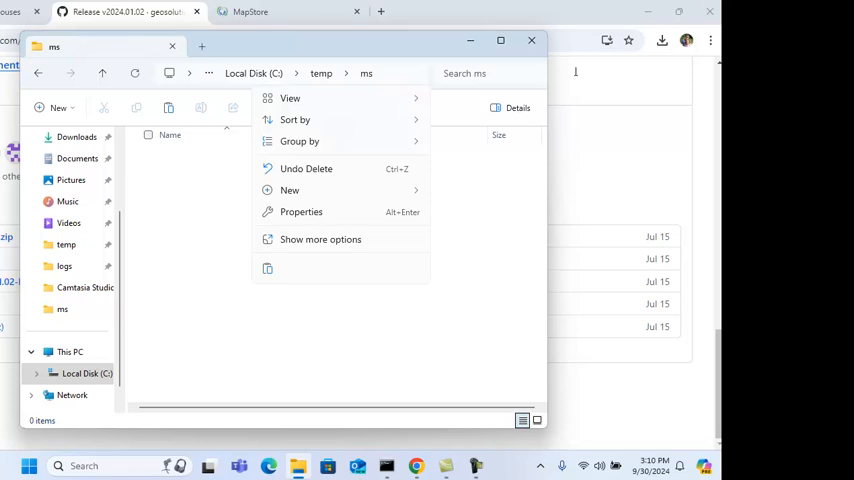
pyautogui.click(405, 260)
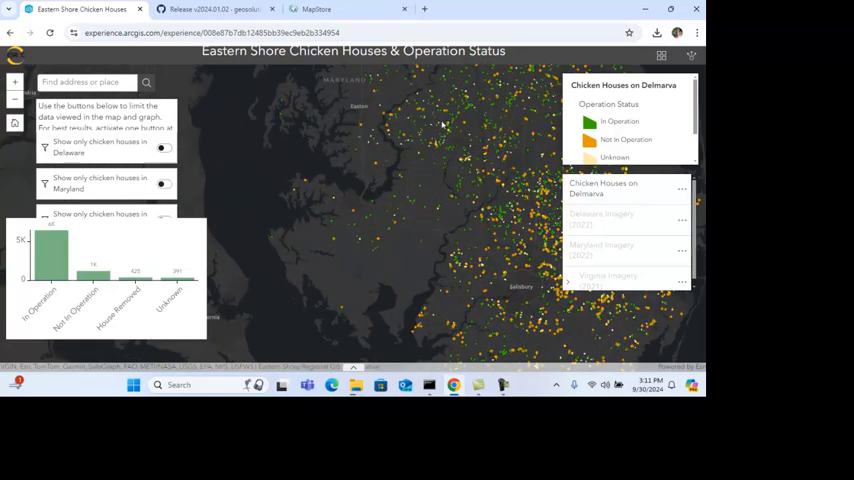
pyautogui.click(305, 184)
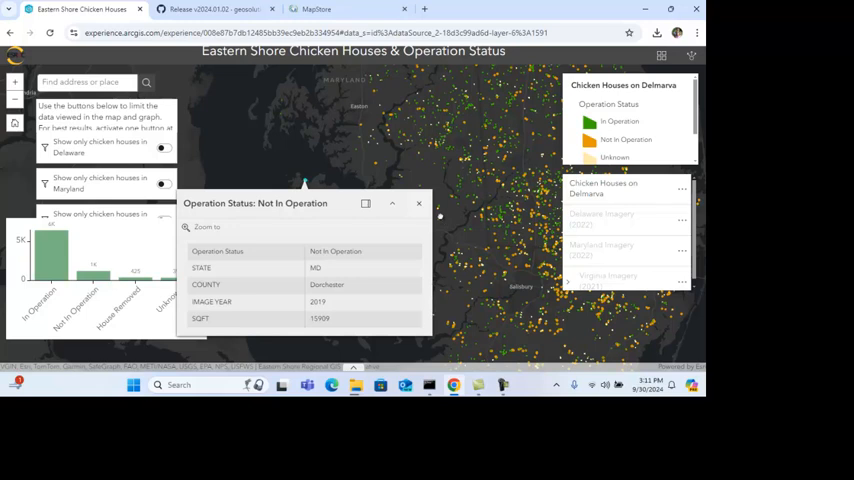
pyautogui.click(419, 203)
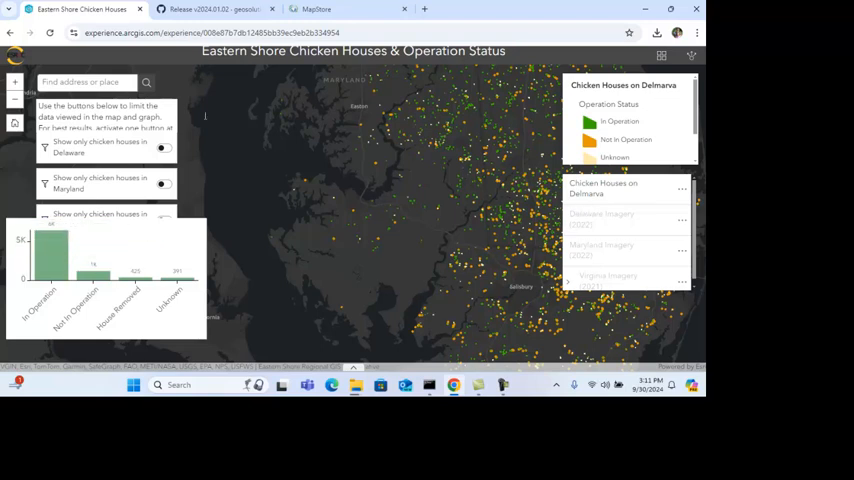
pyautogui.click(163, 147)
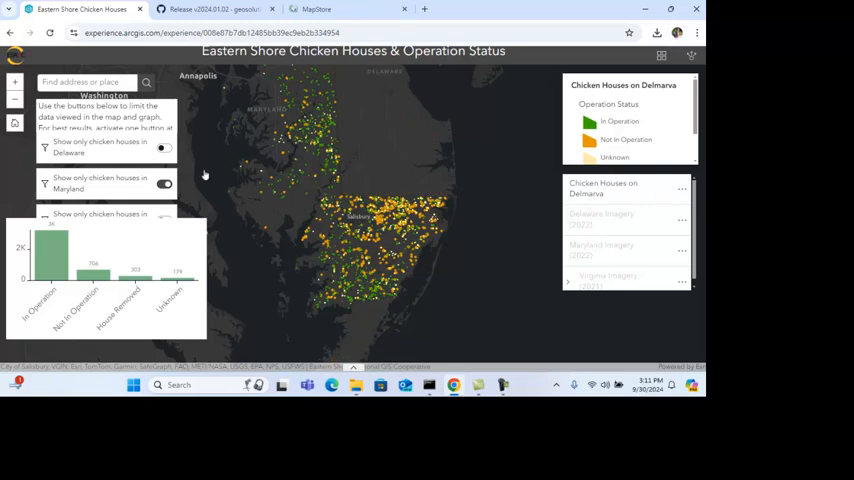
pyautogui.moveTo(211, 203)
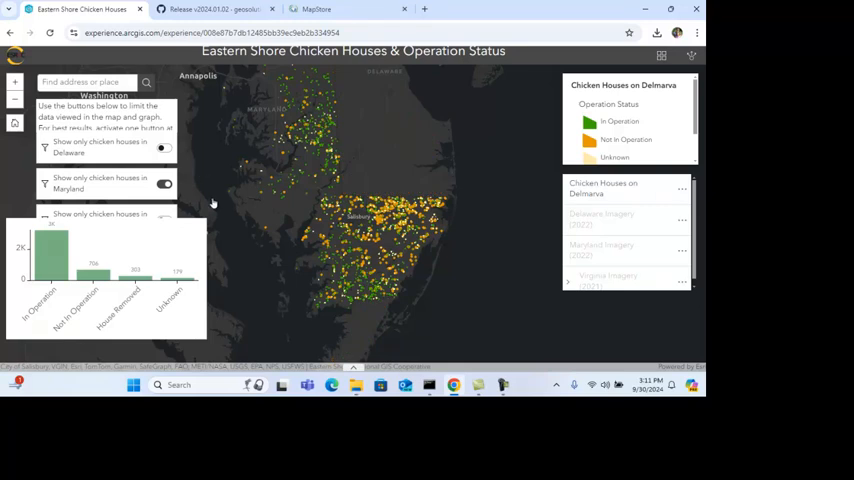
pyautogui.click(163, 184)
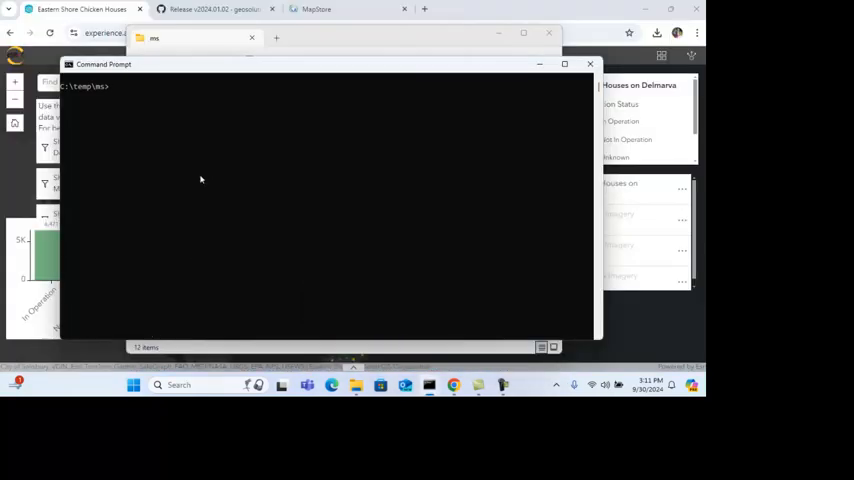
# Step: List C:\temp\ms with dir, run the mapstore2 batch script, and scroll its log
pyautogui.write('dir')
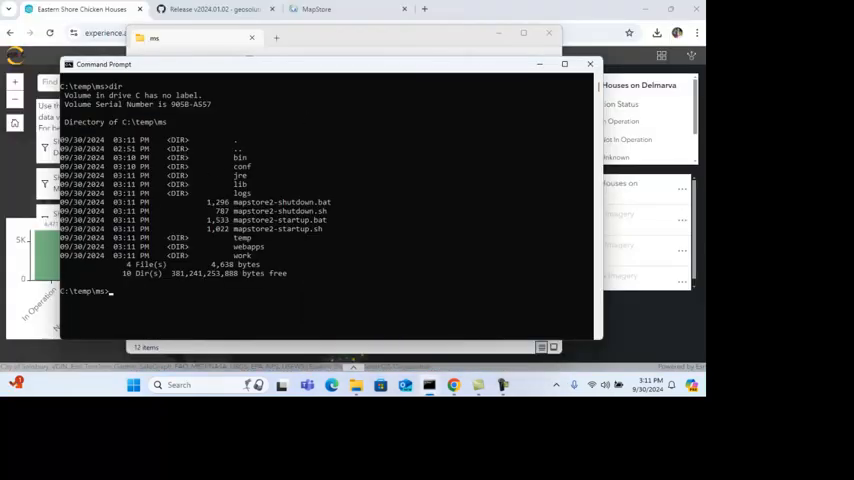
pyautogui.write('mapstore2-shutdown.bat')
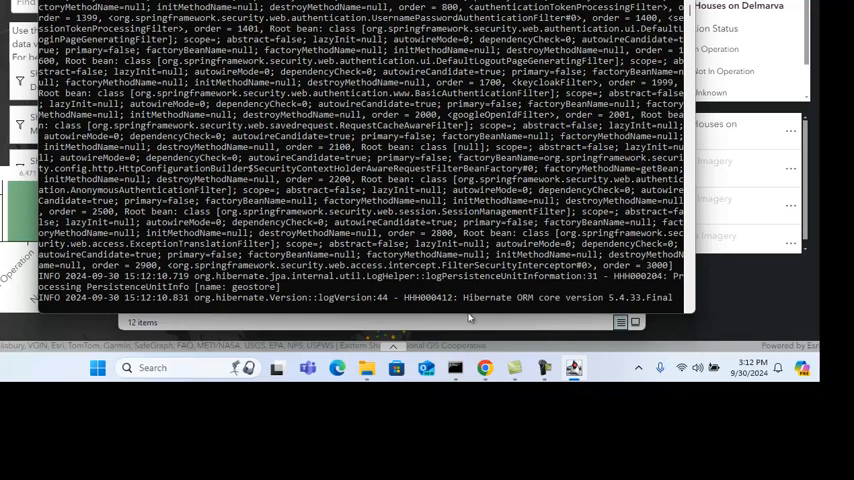
pyautogui.scroll(-3)
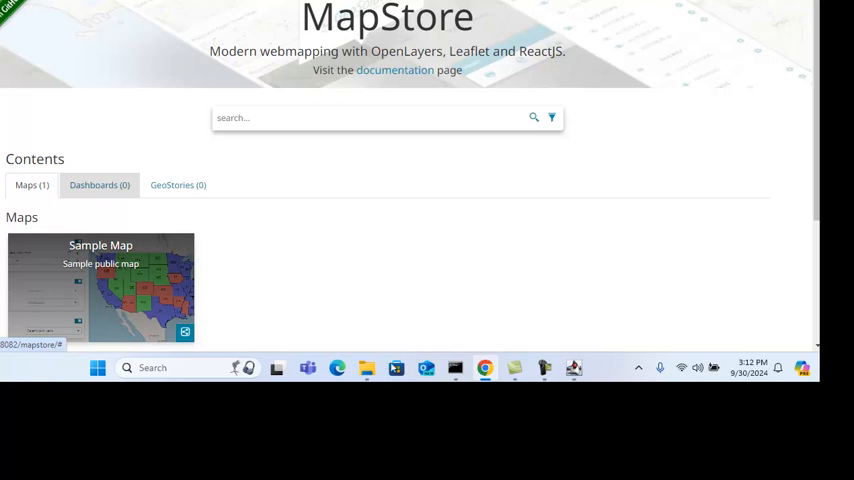
pyautogui.moveTo(393, 350)
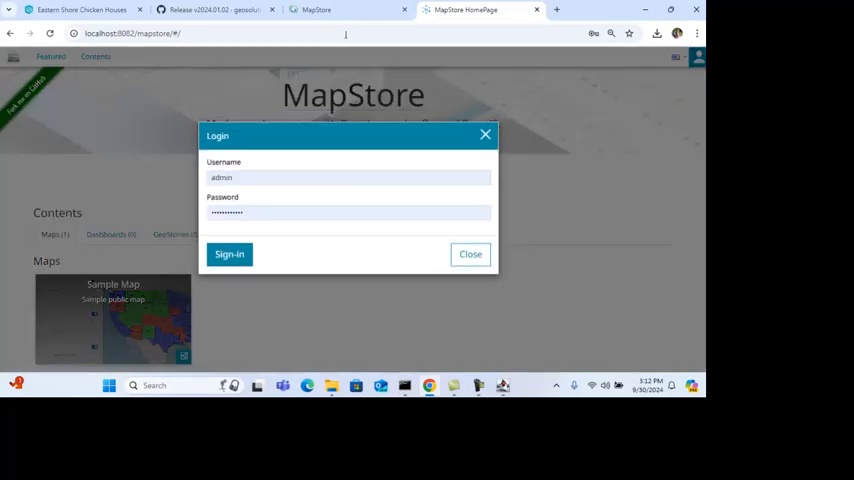
# Step: Enter the admin password, sign in, and dismiss Chrome's password warning
pyautogui.click(348, 212)
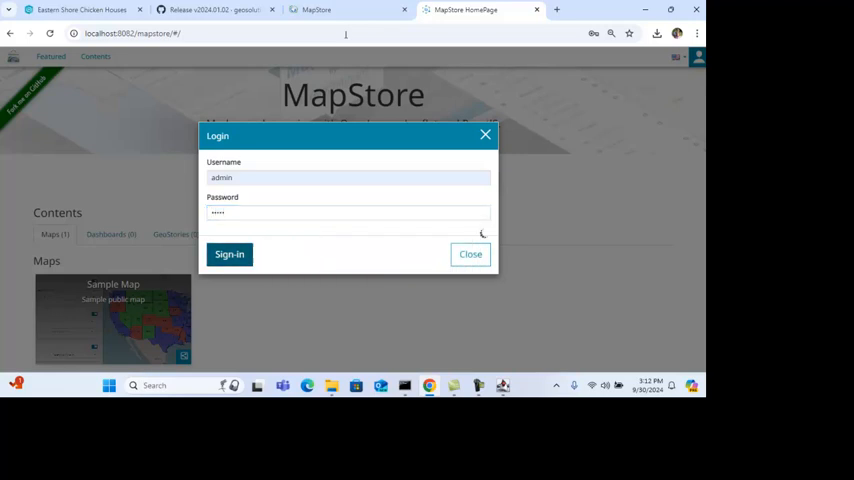
pyautogui.click(229, 254)
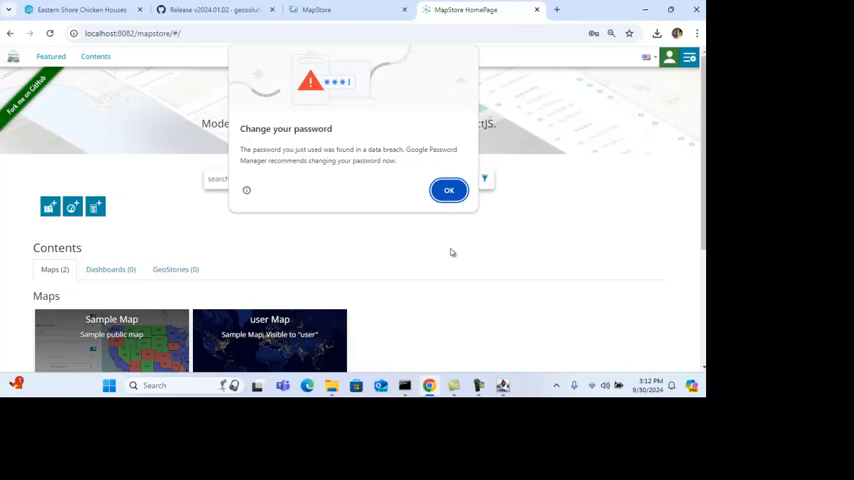
pyautogui.click(448, 190)
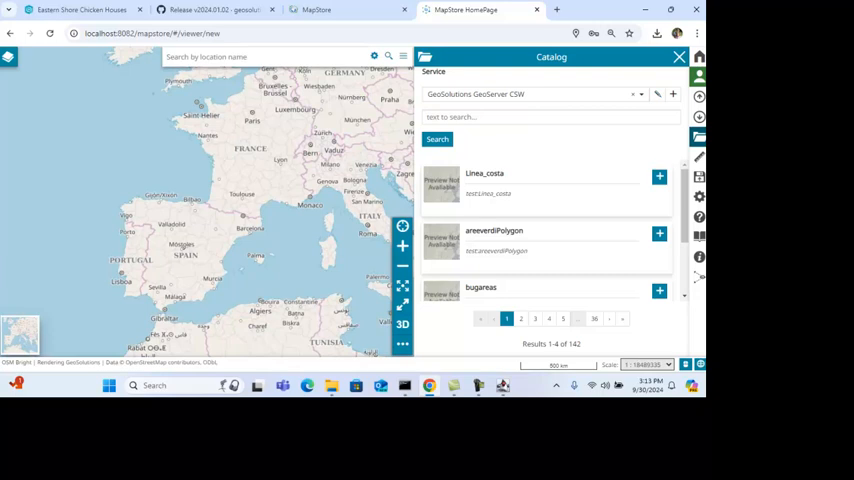
pyautogui.moveTo(170, 252)
pyautogui.write('poultrymap')
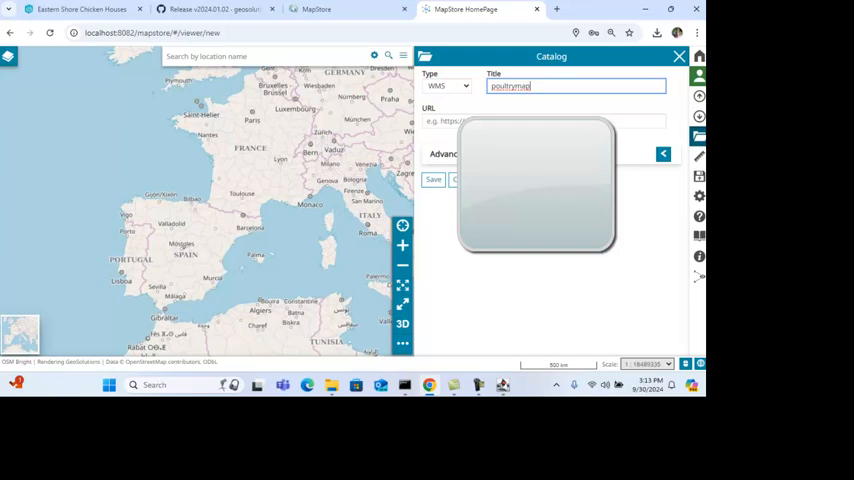
# Step: Add WMS service localhost:8081/geoserver/geoserver-test/wms and plot its poultry layer from page 2
pyautogui.click(545, 121)
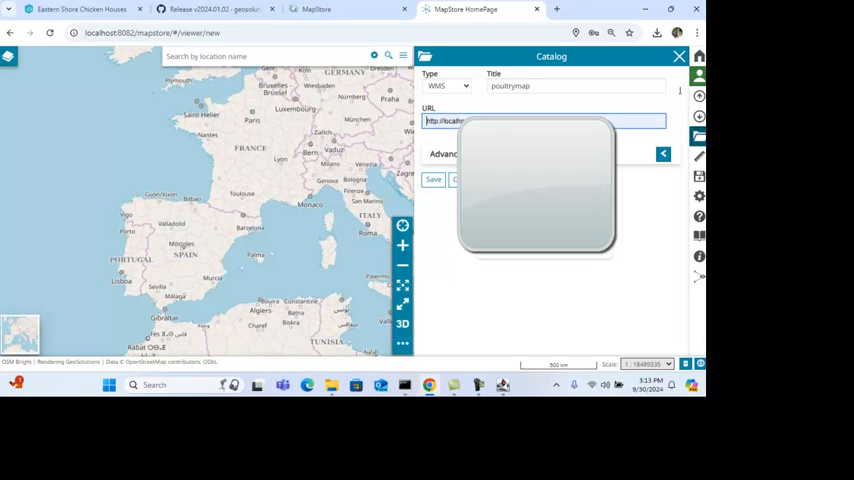
pyautogui.write('http://localhost:8081/geoserver/geoserver-test/wms')
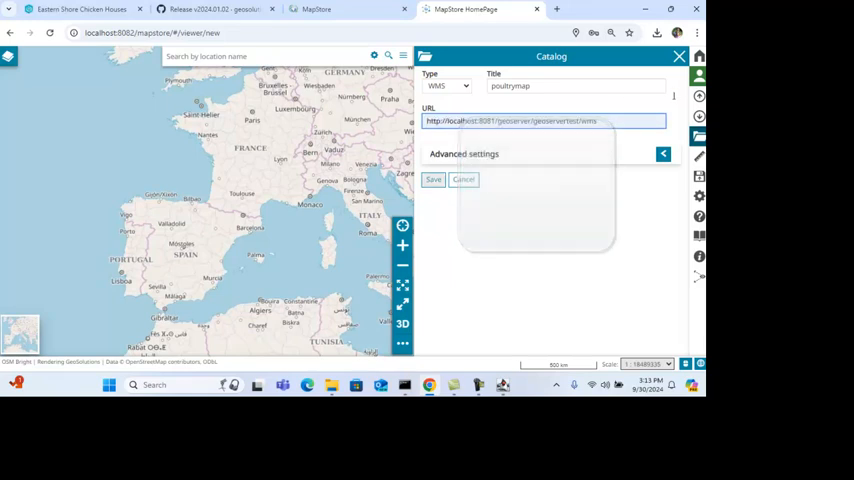
pyautogui.click(433, 179)
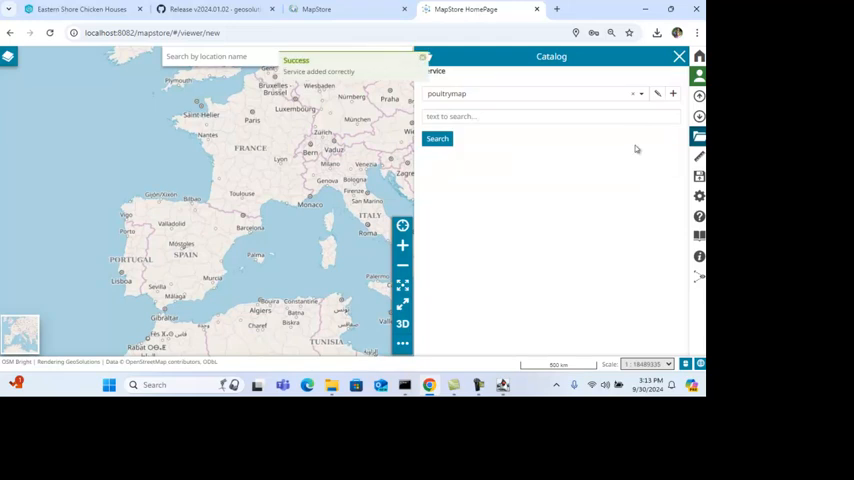
pyautogui.click(437, 138)
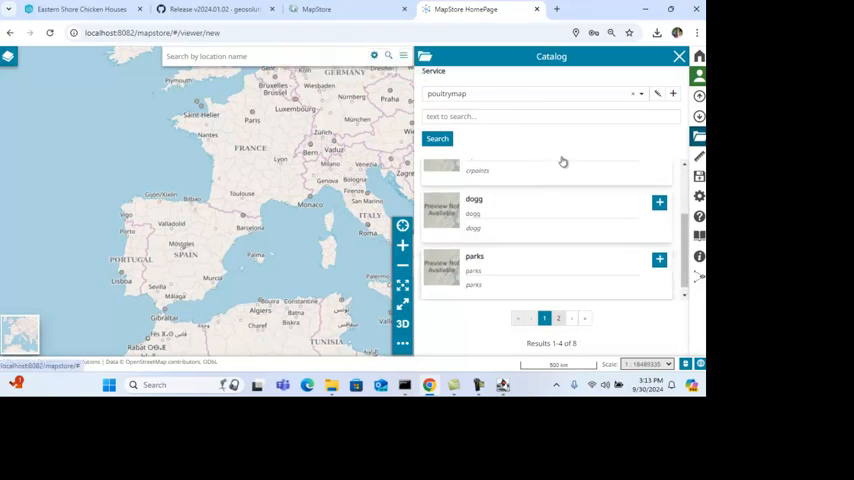
pyautogui.click(558, 318)
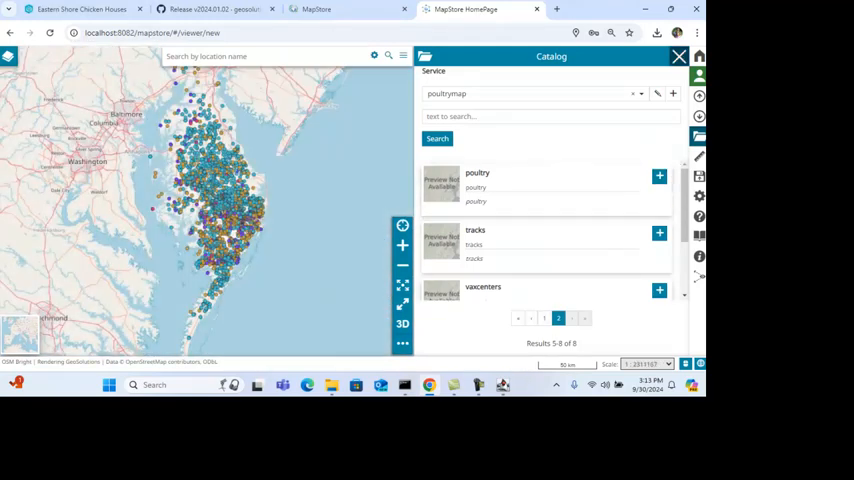
pyautogui.click(679, 56)
pyautogui.write('pult')
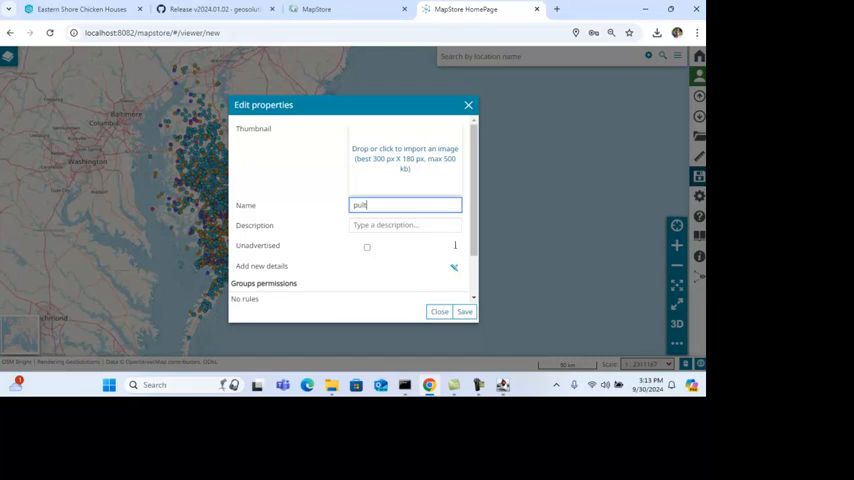
# Step: Name the map 'poultrymap', save it with an everyone can-view rule, and close
pyautogui.write('poultry')
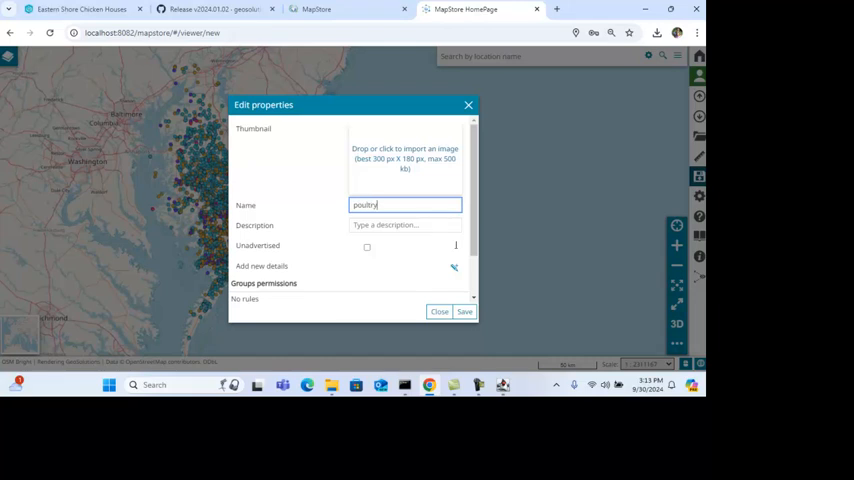
pyautogui.write('map')
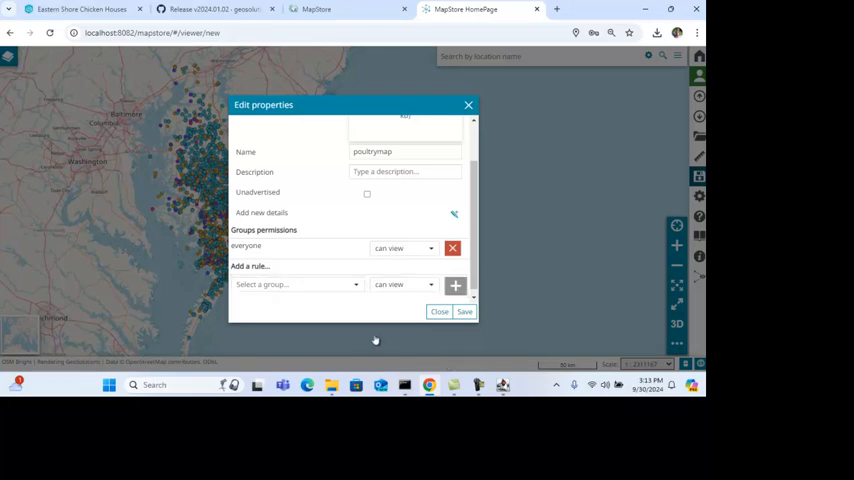
pyautogui.click(464, 311)
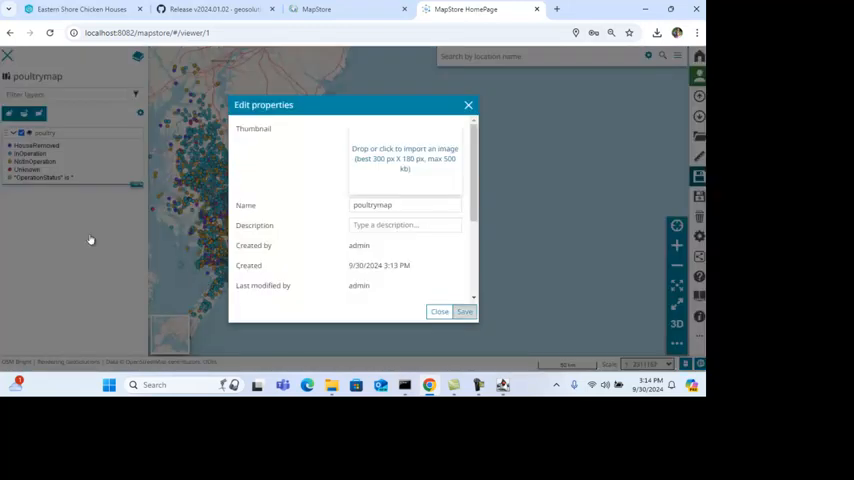
pyautogui.click(464, 311)
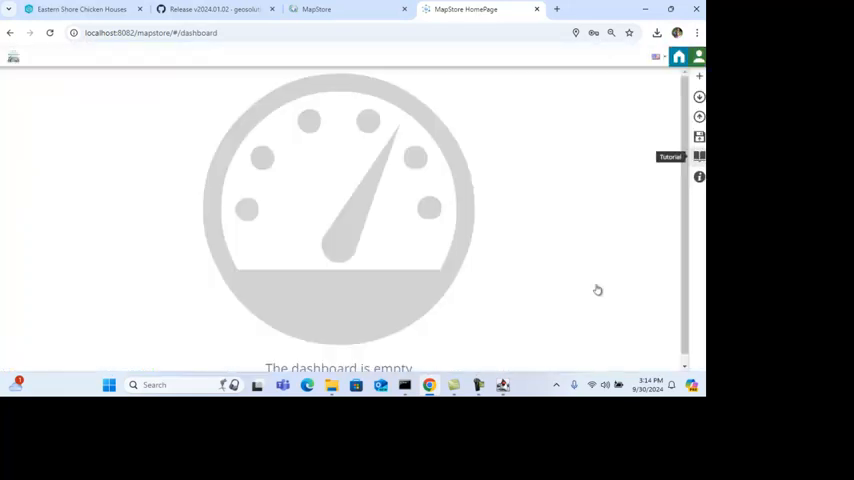
# Step: Add a map widget of poultrymap titled 'Poultry Map of Delmarva'
pyautogui.click(699, 77)
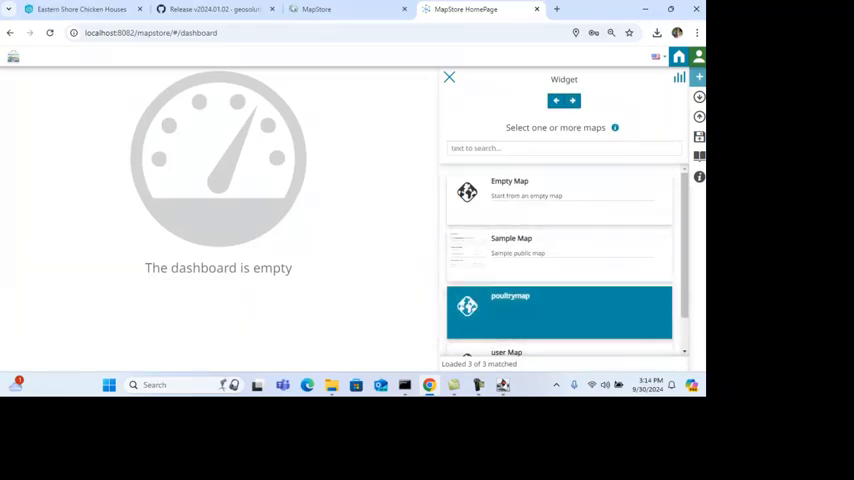
pyautogui.click(571, 100)
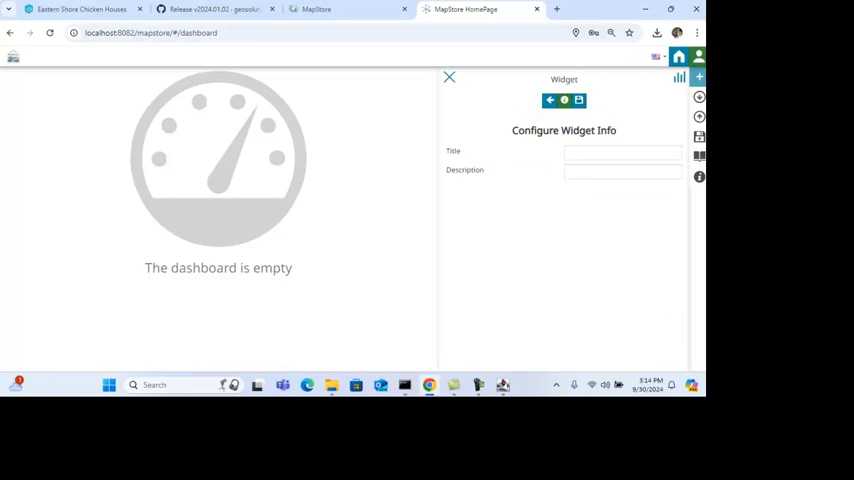
pyautogui.write('Poultry Map of')
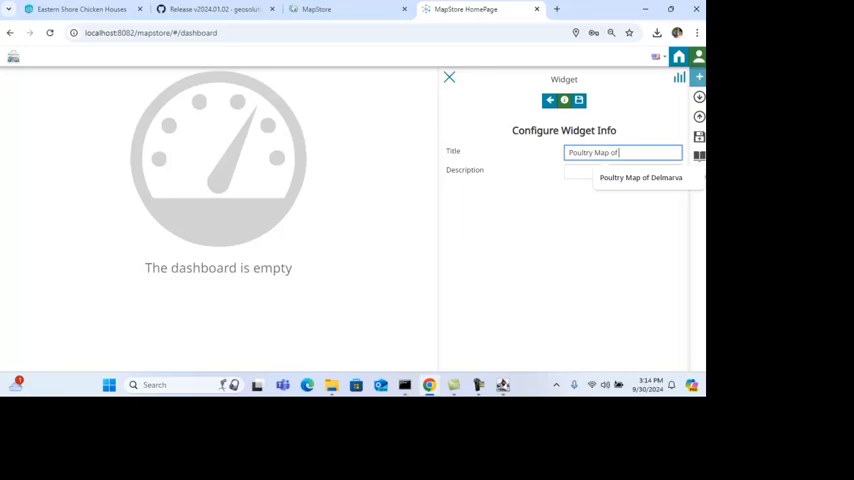
pyautogui.write('De')
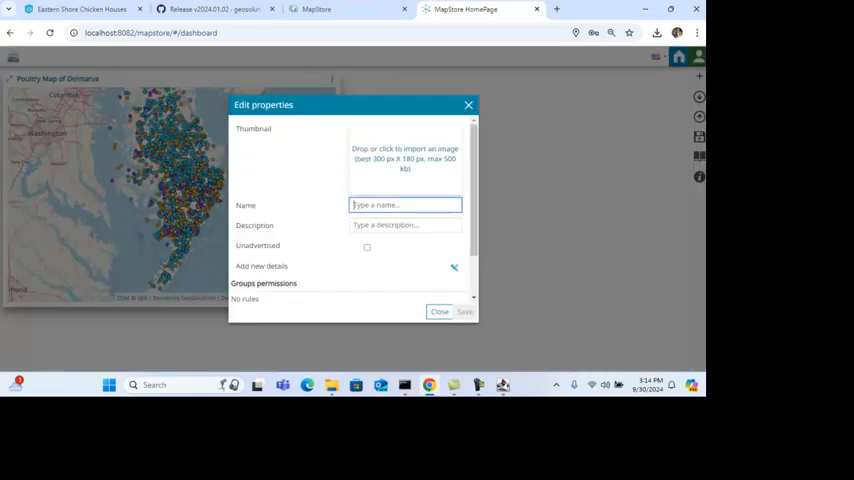
# Step: Name the dashboard 'poultry', then reload MapStore after the save error
pyautogui.write('pu')
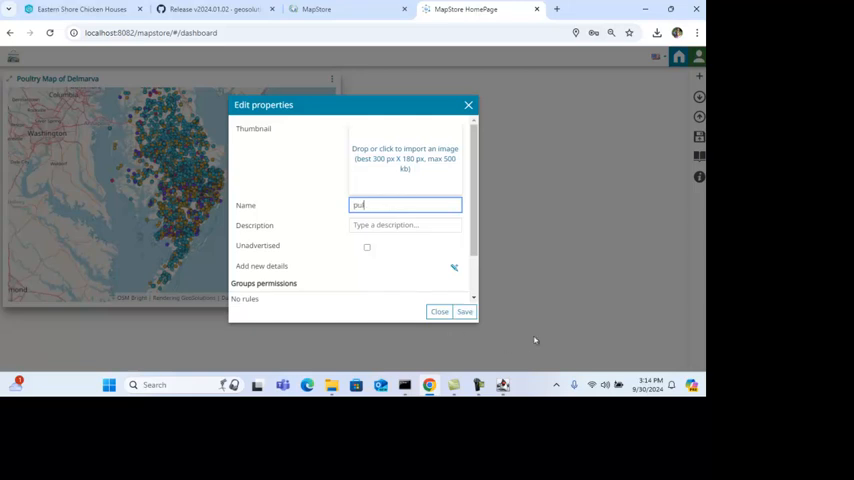
pyautogui.write('poultry')
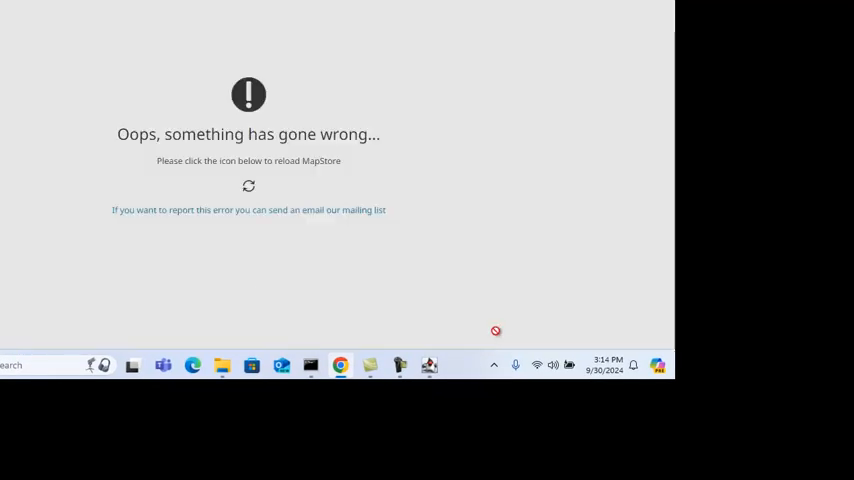
pyautogui.click(248, 186)
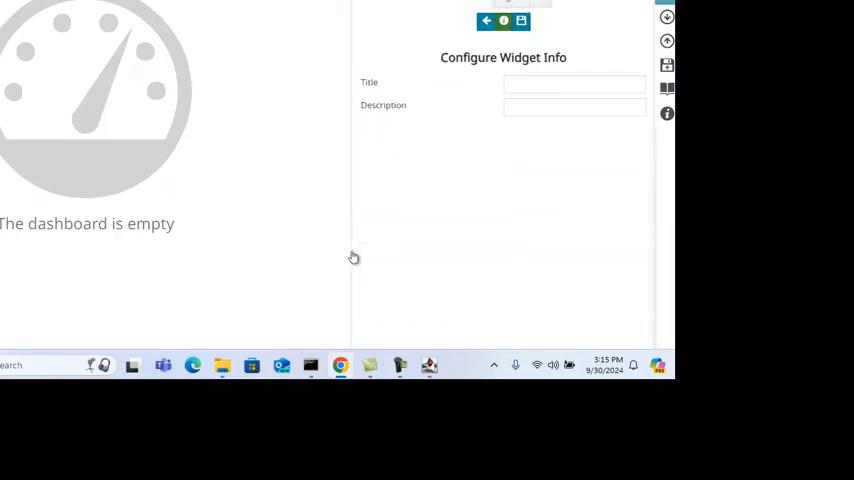
# Step: Re-add the poultrymap map widget and open the dashboard's save properties
pyautogui.write('pu')
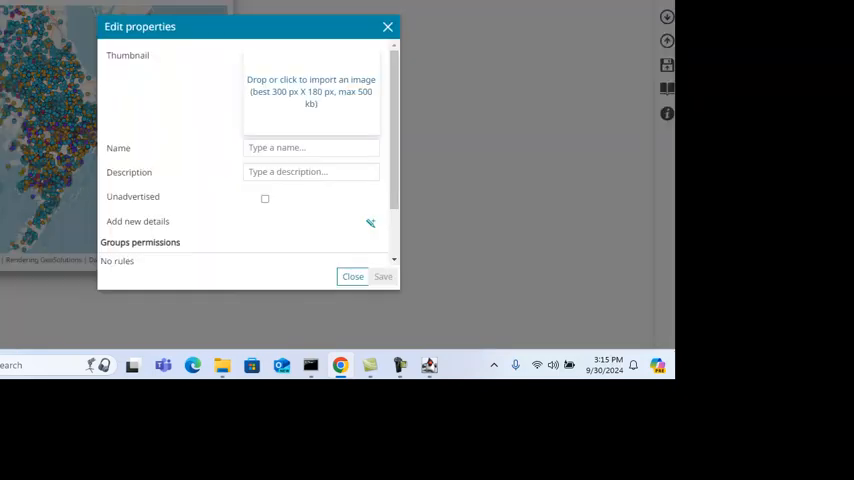
pyautogui.write('pu')
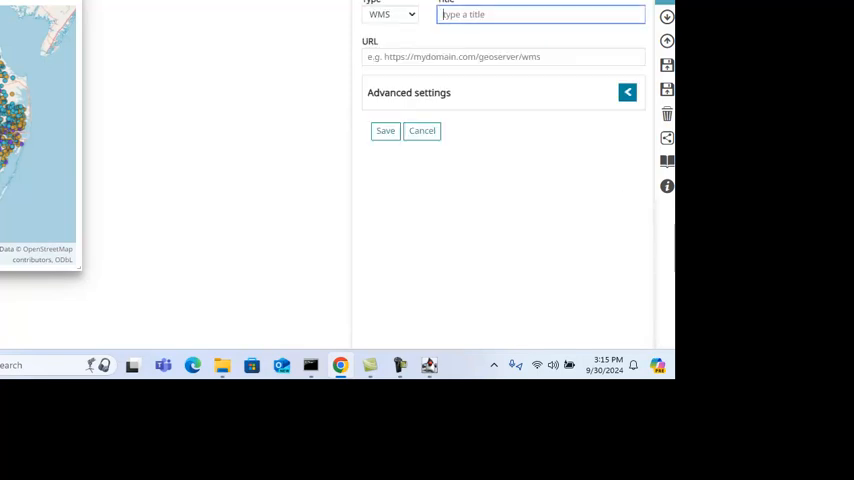
# Step: Add a 'Poultry Attributes' table widget of the poultry layer from poultrytable
pyautogui.write('pu')
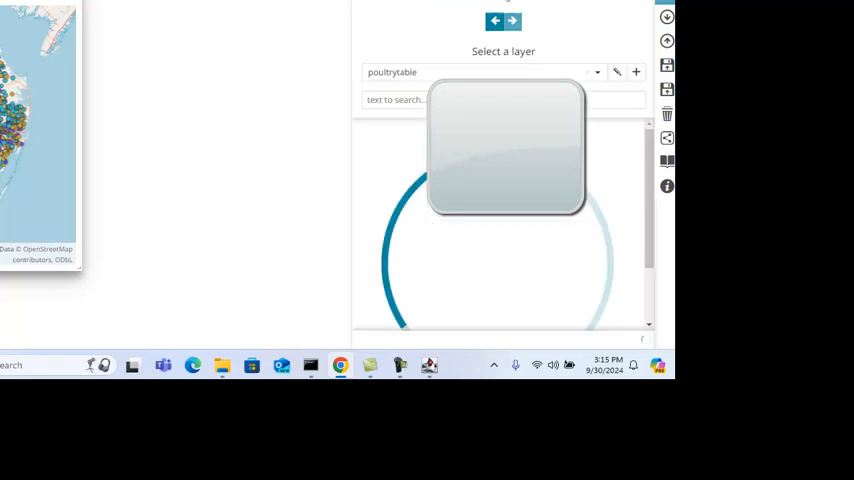
pyautogui.click(480, 72)
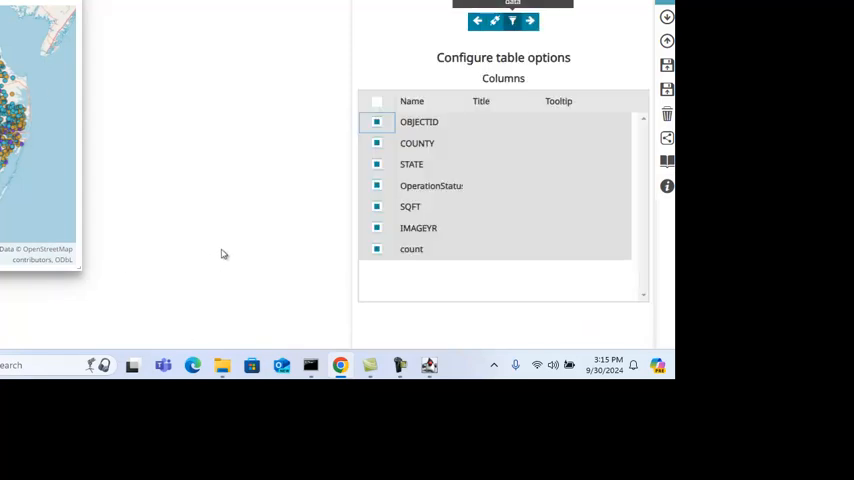
pyautogui.click(377, 121)
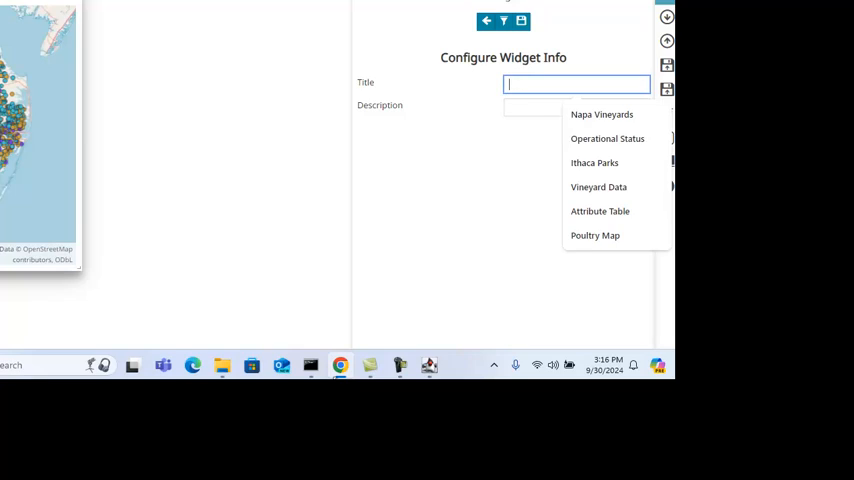
pyautogui.write('Poultry Attributes')
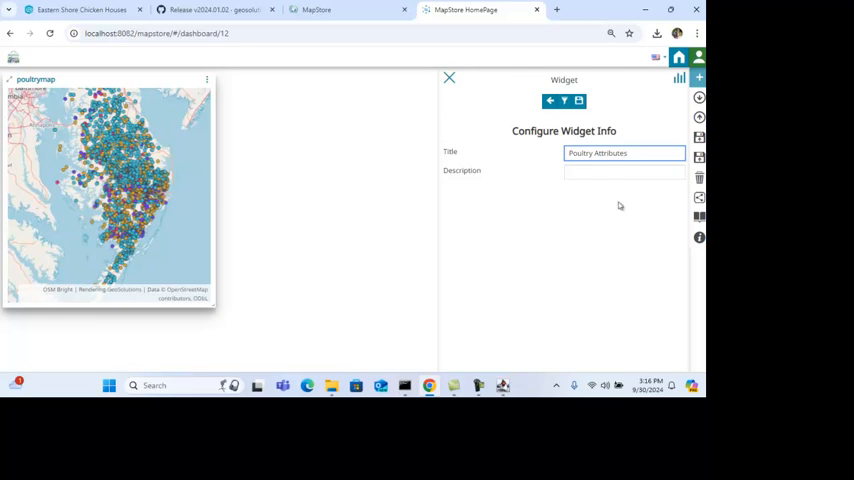
pyautogui.click(579, 100)
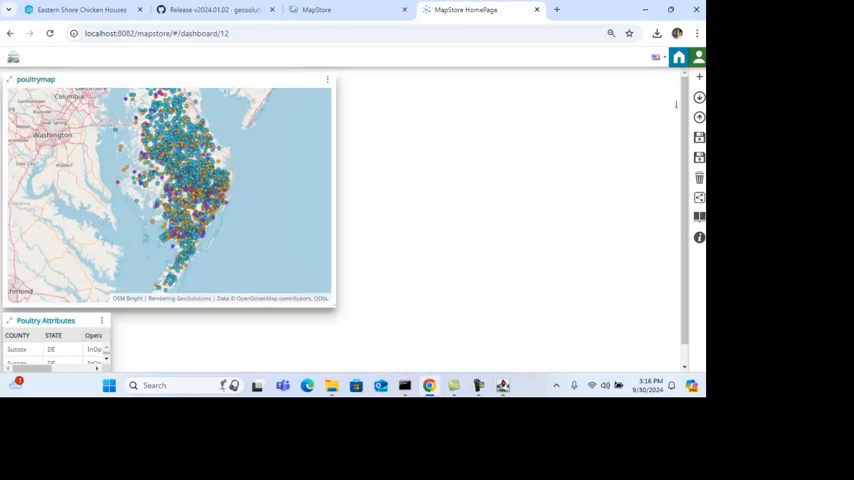
pyautogui.moveTo(635, 150)
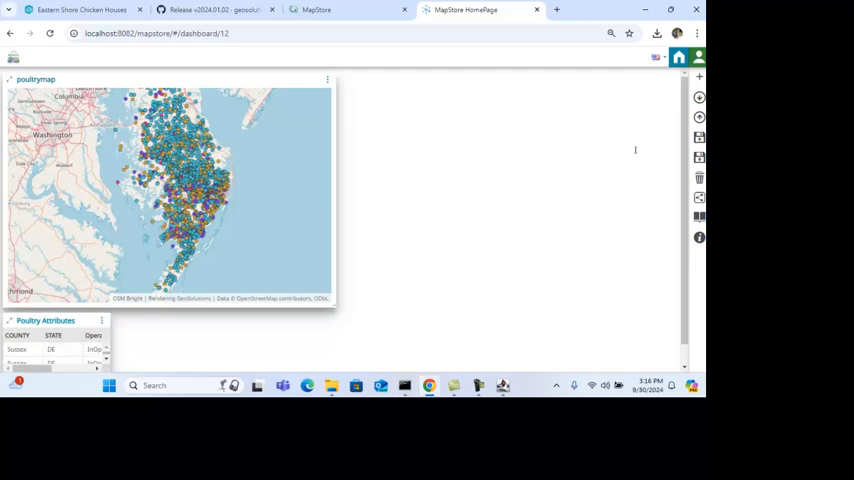
pyautogui.moveTo(655, 173)
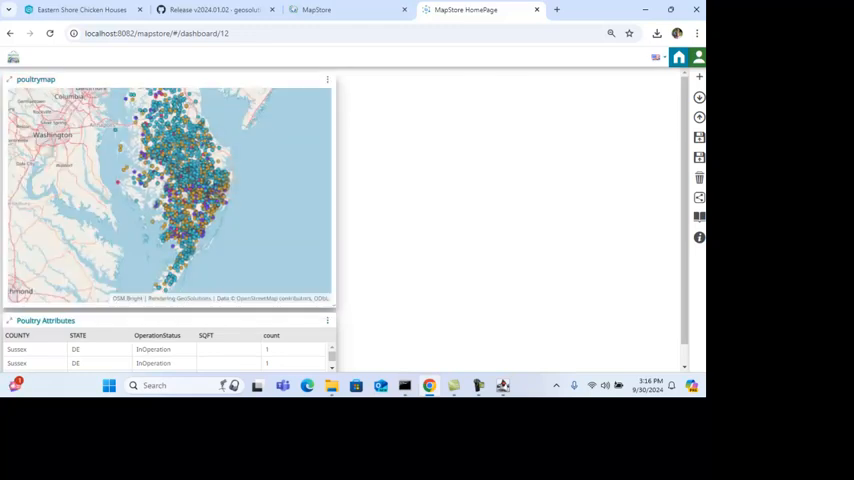
pyautogui.moveTo(699, 77)
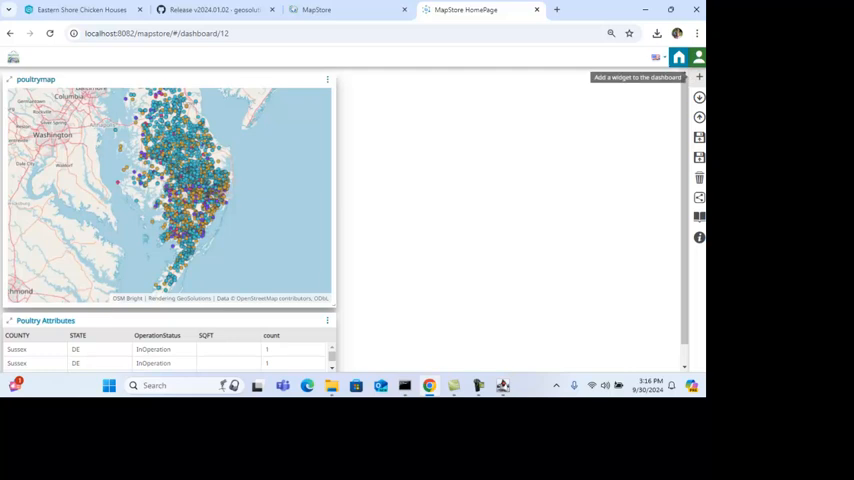
# Step: Start a new chart widget using the poultry layer as its data
pyautogui.click(699, 77)
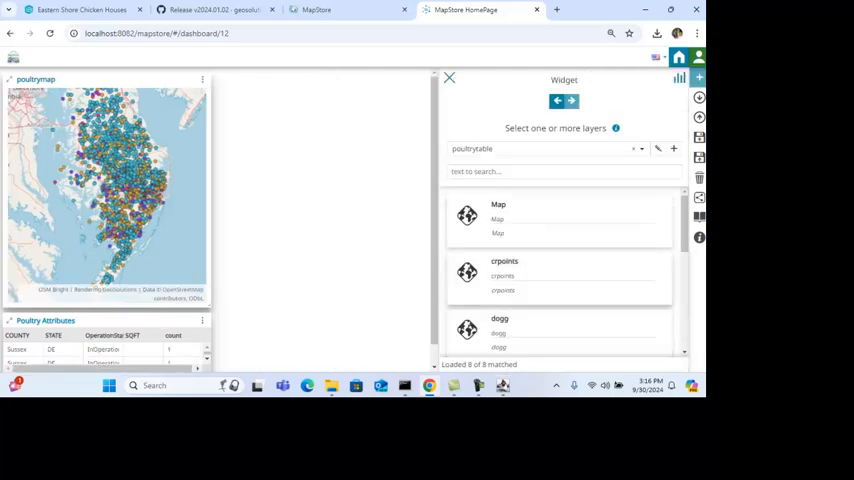
pyautogui.scroll(-3)
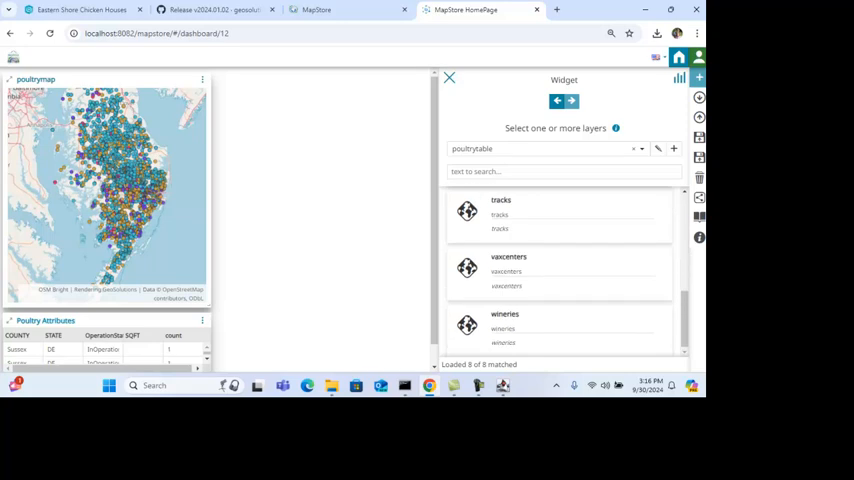
pyautogui.click(558, 267)
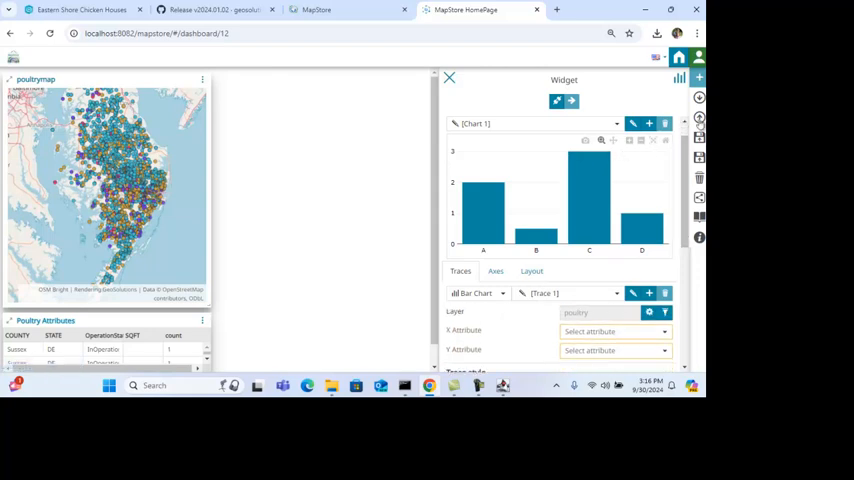
pyautogui.click(610, 330)
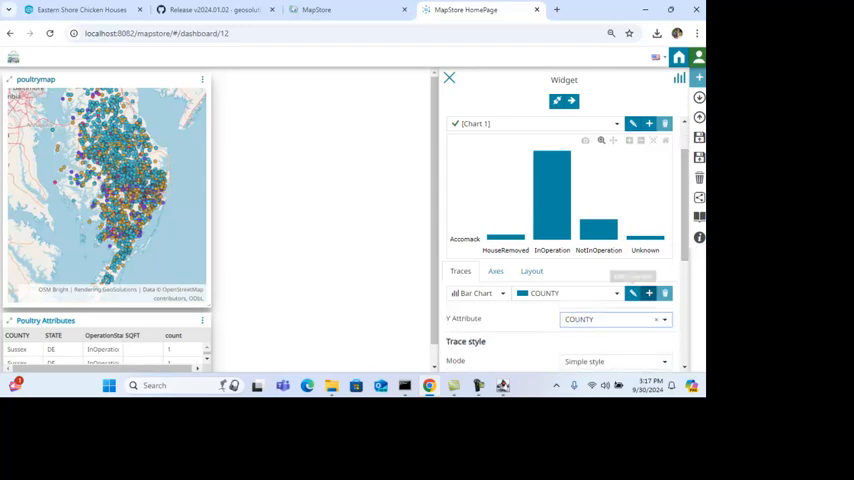
# Step: Set the Y attribute to count, title it 'Poultry House Chart', and save it
pyautogui.click(610, 319)
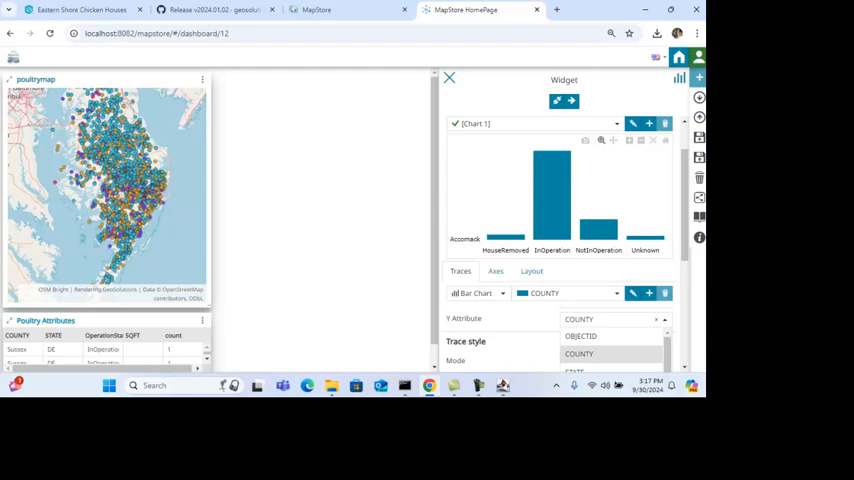
pyautogui.write('coun')
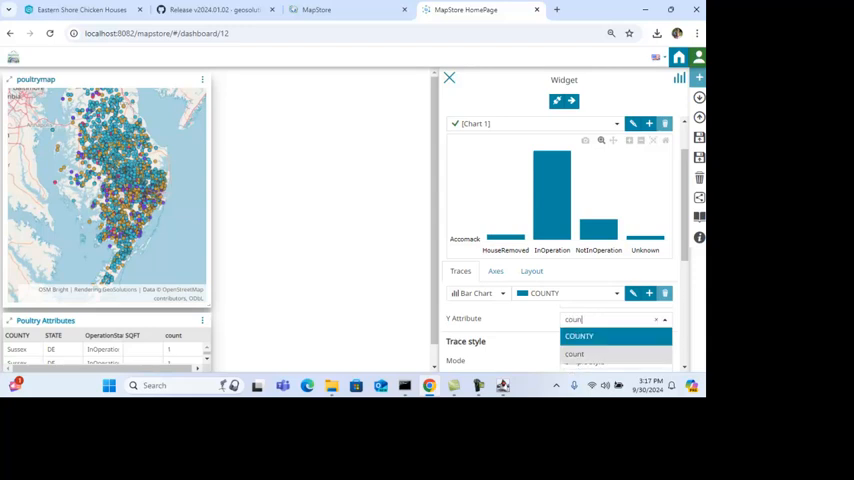
pyautogui.click(574, 354)
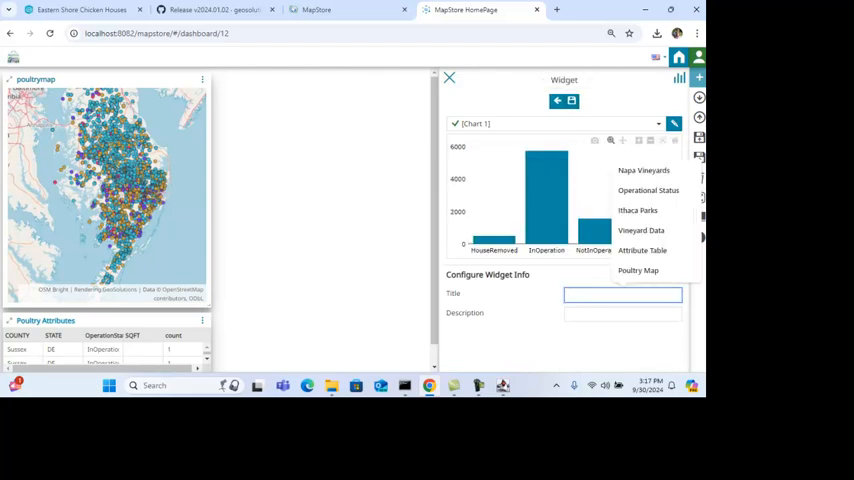
pyautogui.write('Poultry House Chart')
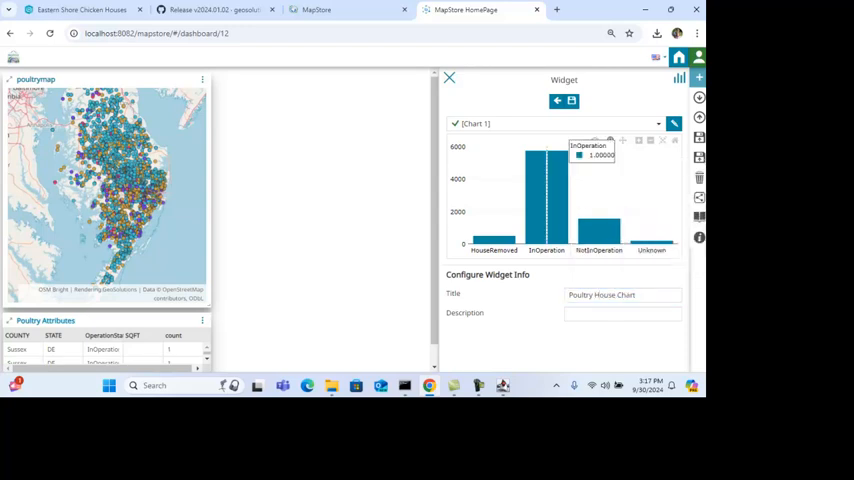
pyautogui.click(449, 78)
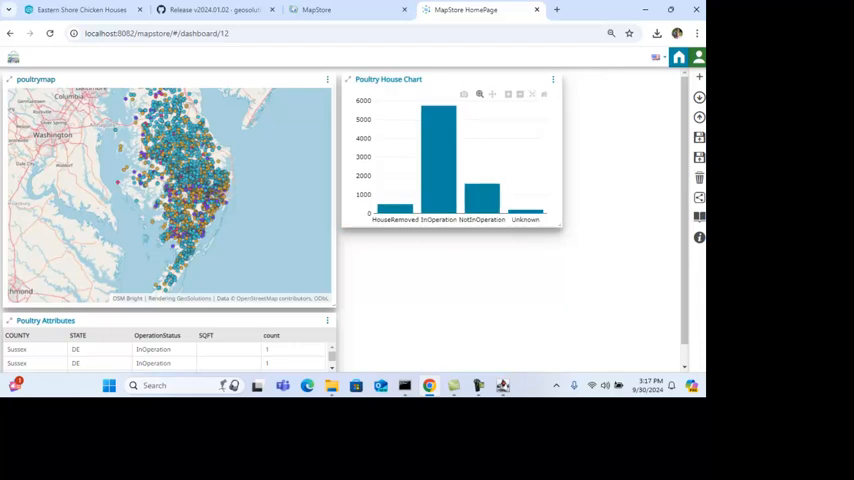
# Step: Start another dashboard widget, bringing up the poultrytable service's layers
pyautogui.click(699, 77)
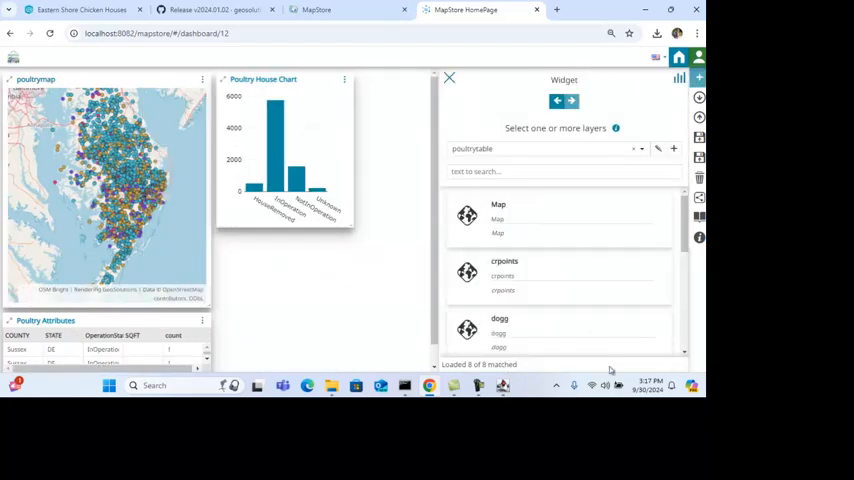
# Step: Pick the poultry layer for the pie chart and group it by OperationStatus
pyautogui.scroll(-3)
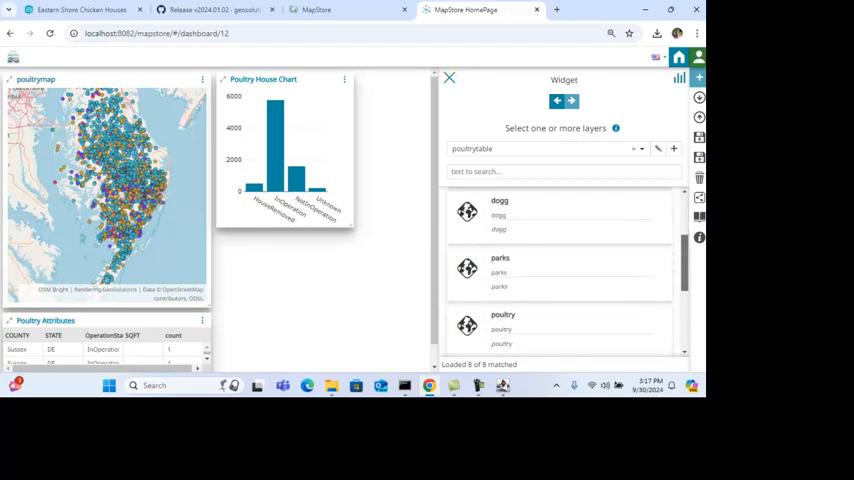
pyautogui.click(558, 330)
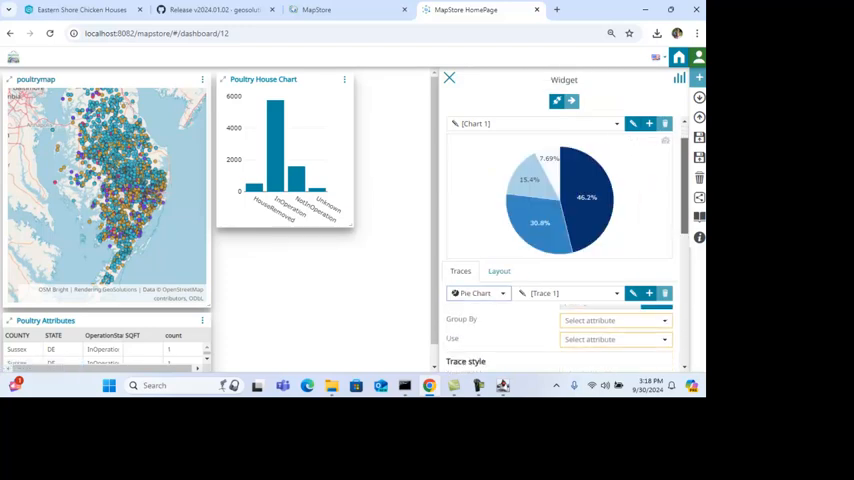
pyautogui.click(615, 319)
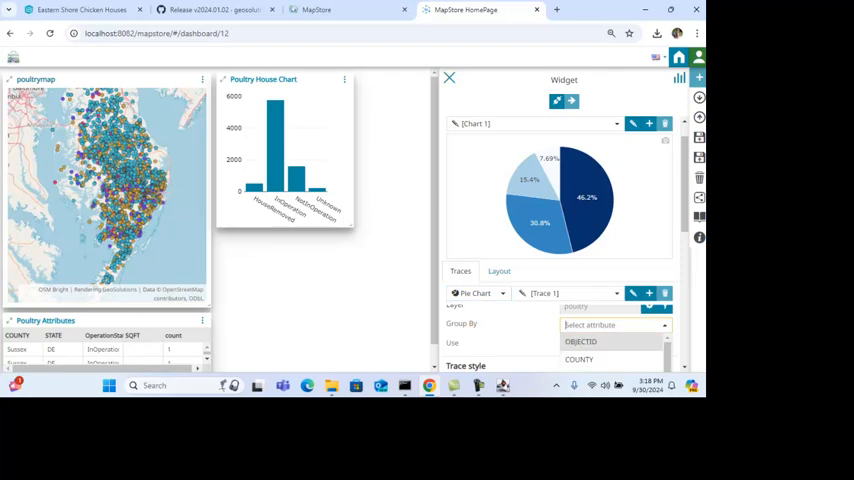
pyautogui.write('oper')
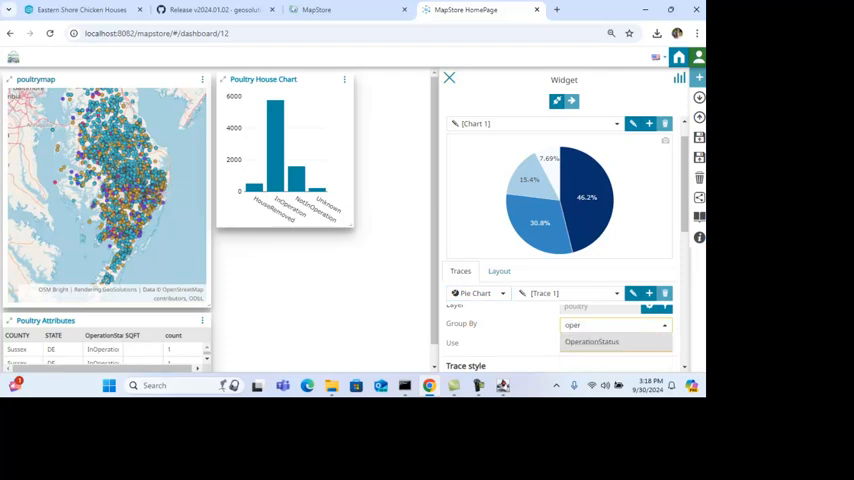
pyautogui.click(615, 343)
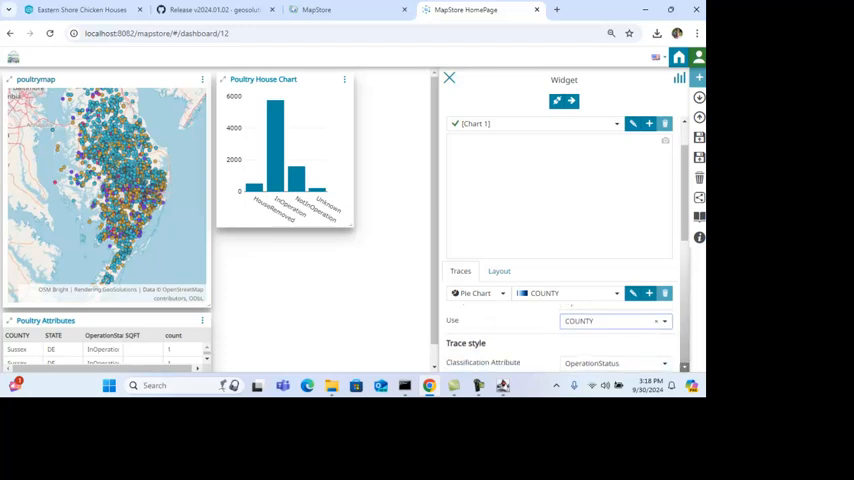
# Step: Use count as the slice values and title the chart 'Poultry Pie Chart'
pyautogui.scroll(-3)
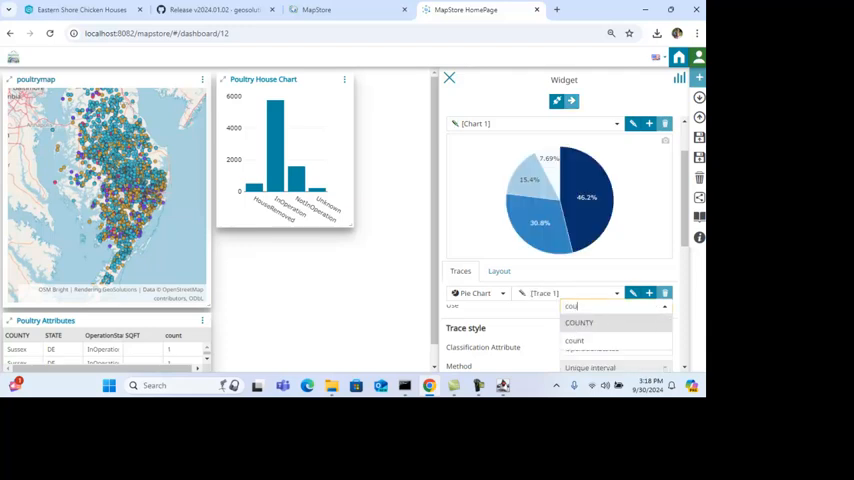
pyautogui.click(575, 340)
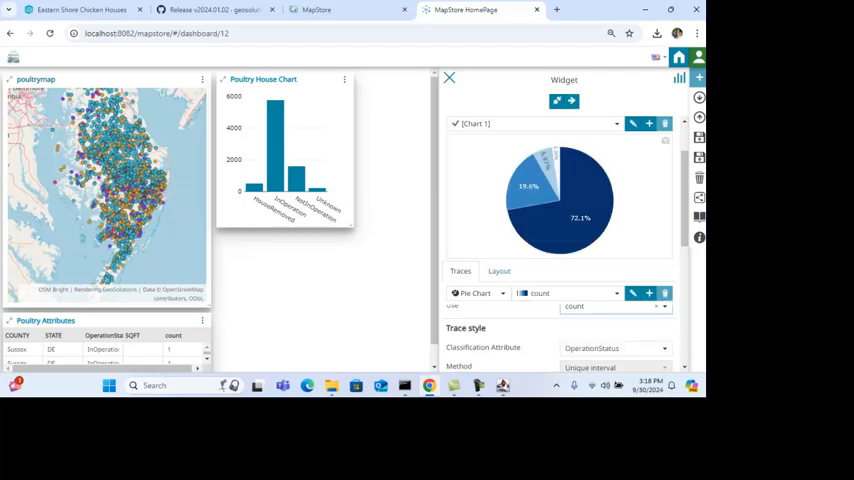
pyautogui.click(498, 271)
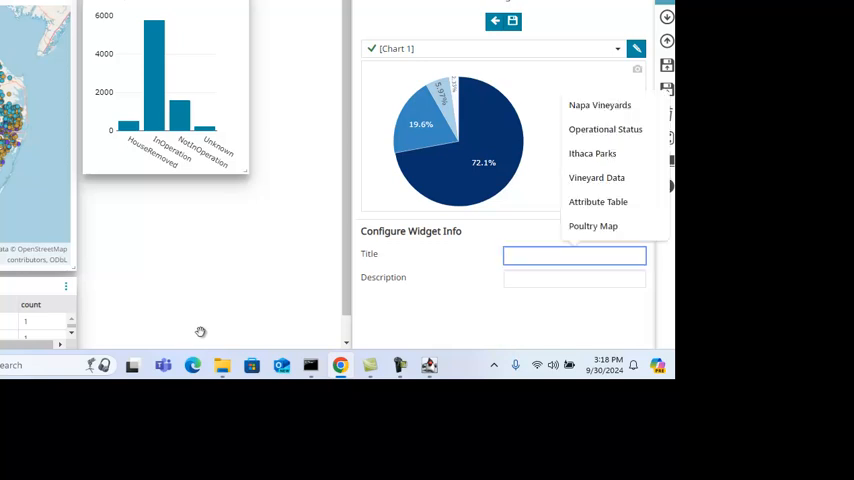
pyautogui.write('Poultry')
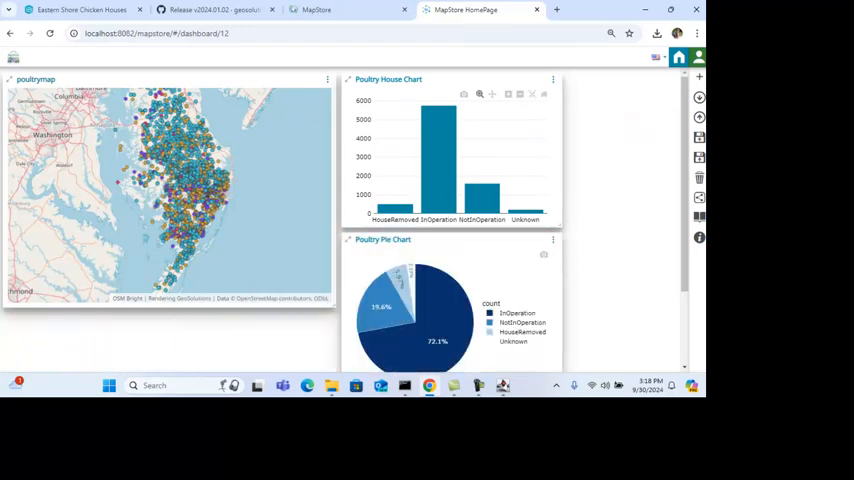
# Step: Confirm the poultrydash name in the properties dialog and save the dashboard
pyautogui.scroll(-3)
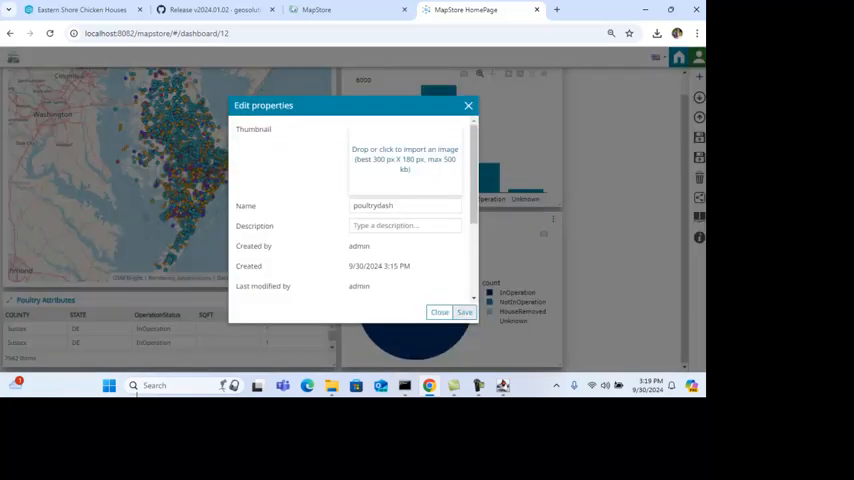
pyautogui.click(464, 312)
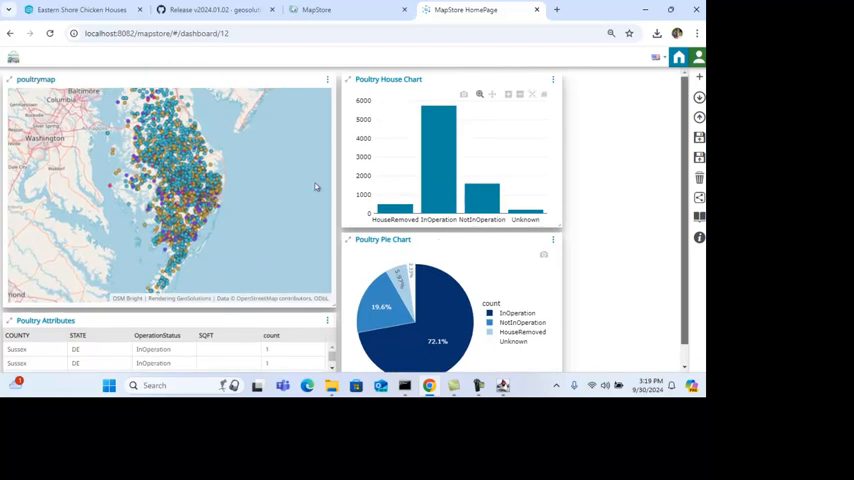
# Step: Edit the poultry map widget, entering 'M' and 'Wicomico' in its fields
pyautogui.click(328, 79)
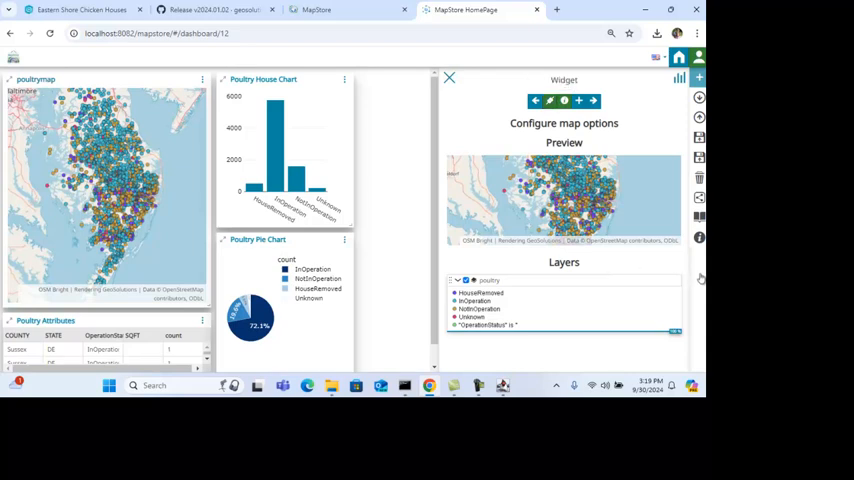
pyautogui.moveTo(682, 289)
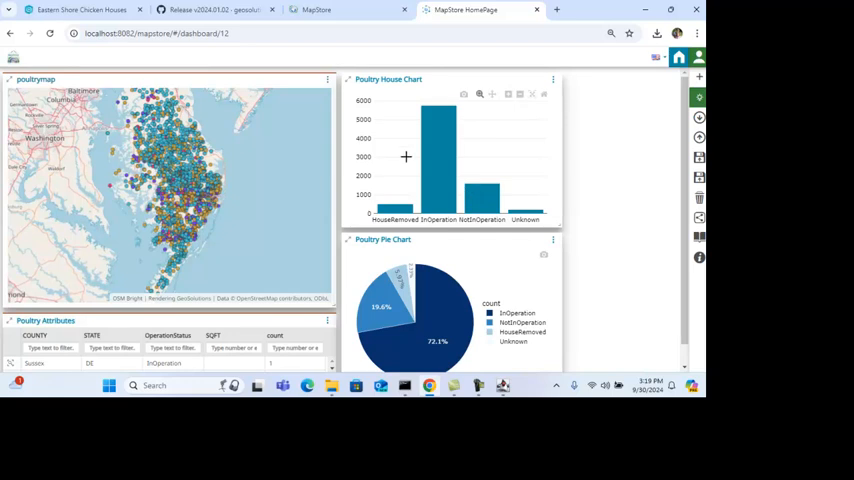
pyautogui.write('M')
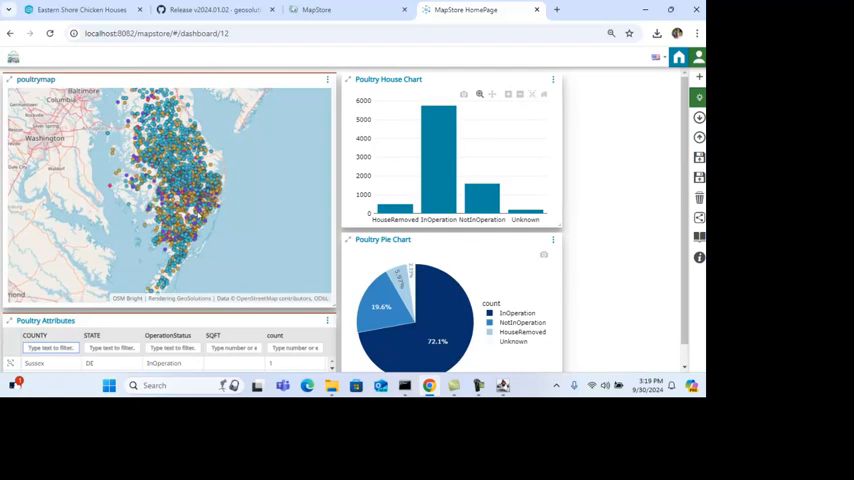
pyautogui.write('Wicomico')
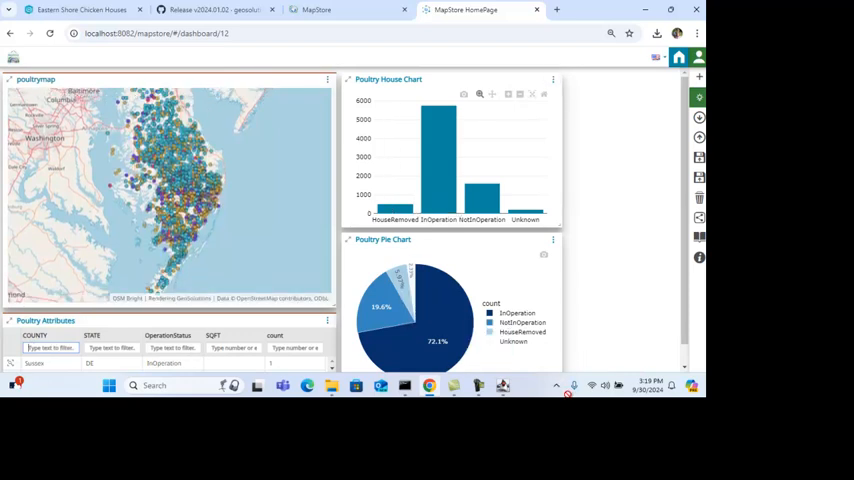
# Step: Reopen the Poultry House Chart editor and continue to its widget options
pyautogui.click(553, 79)
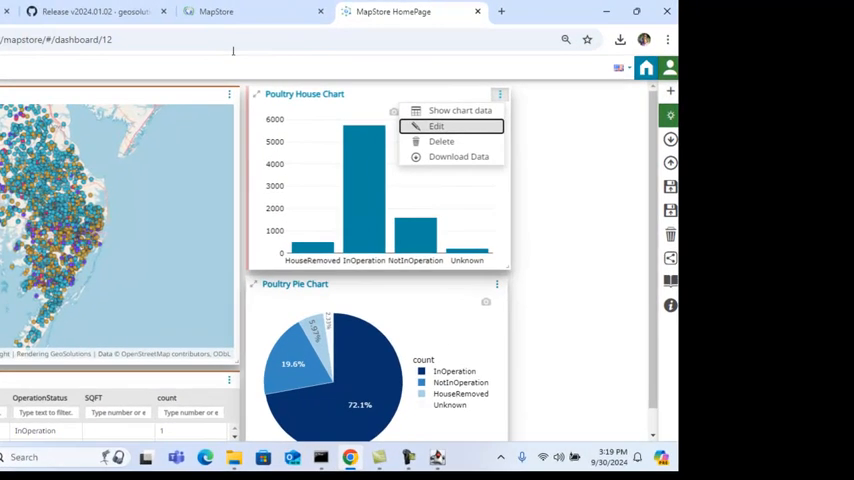
pyautogui.click(436, 126)
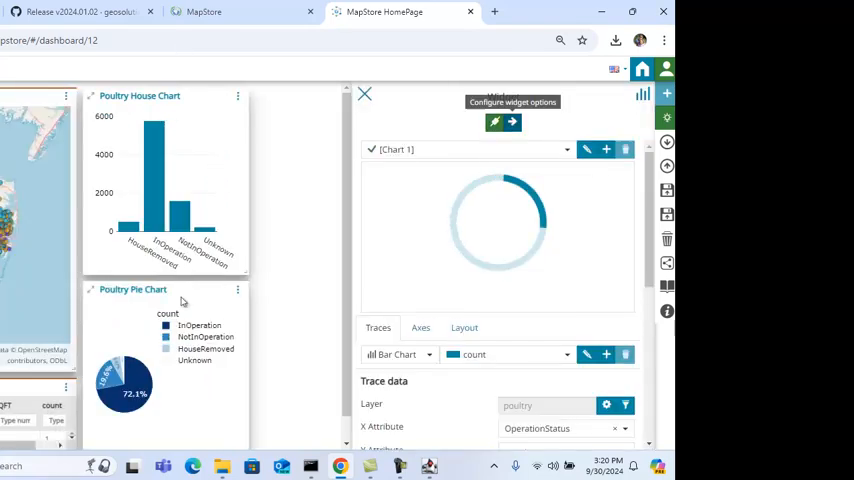
pyautogui.click(365, 93)
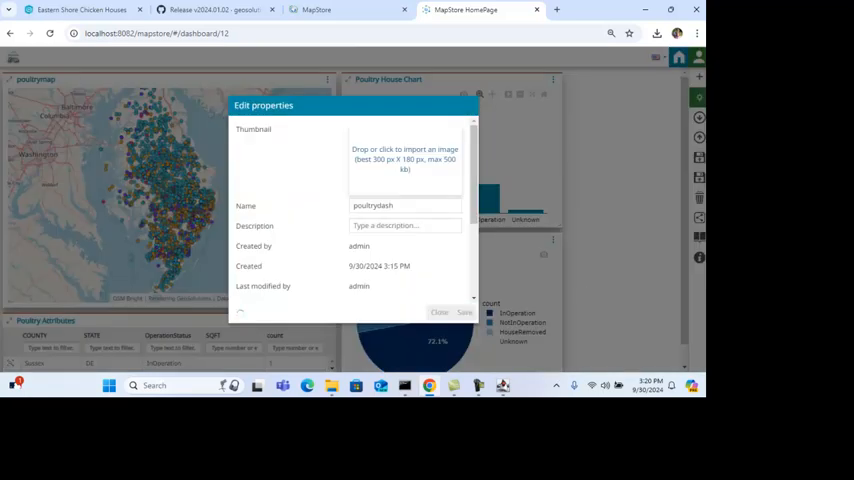
# Step: Save the poultrydash dashboard properties, then enter 'DE'
pyautogui.click(464, 312)
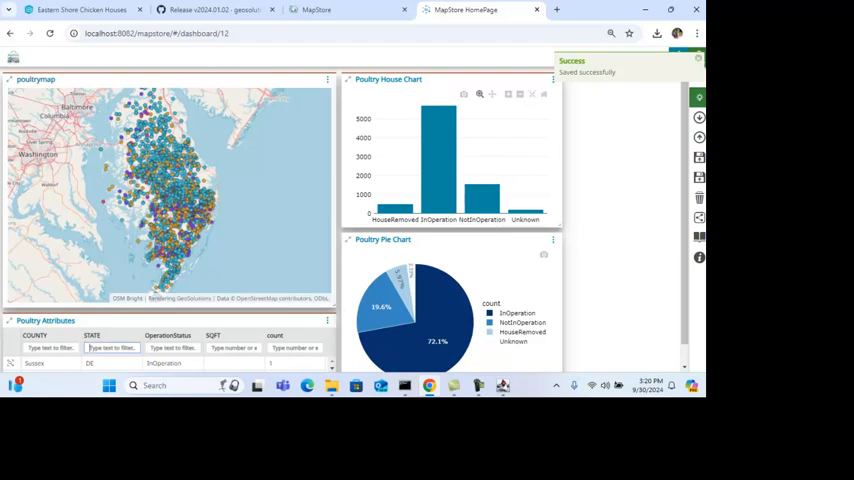
pyautogui.write('DE')
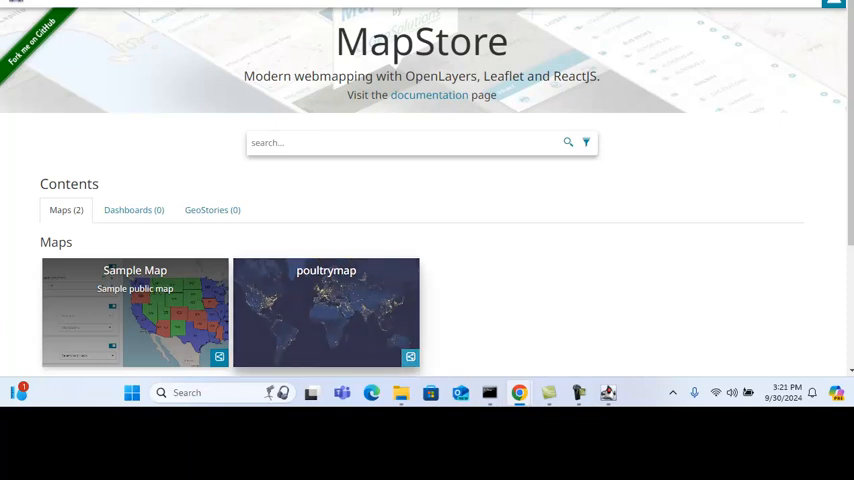
# Step: Reopen poultrydash's properties and save the everyone can-view permission
pyautogui.click(133, 210)
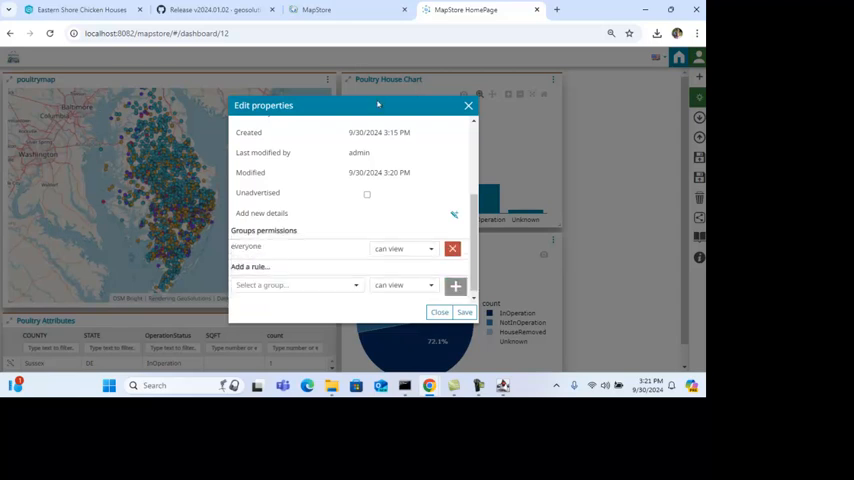
pyautogui.click(464, 312)
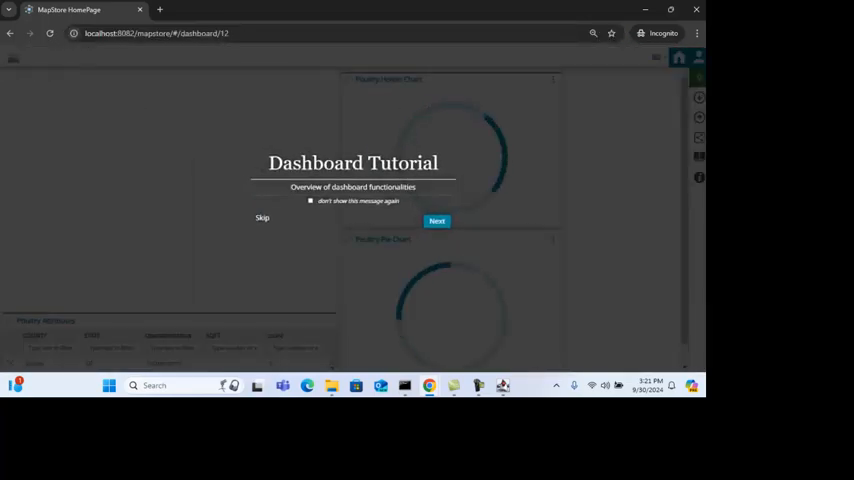
# Step: Skip the public dashboard's tutorial, then click into the dashboard view
pyautogui.click(262, 218)
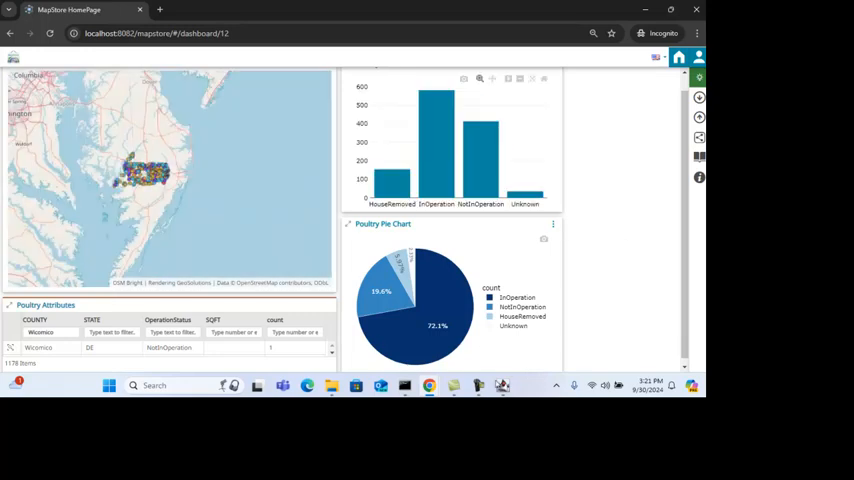
pyautogui.click(50, 332)
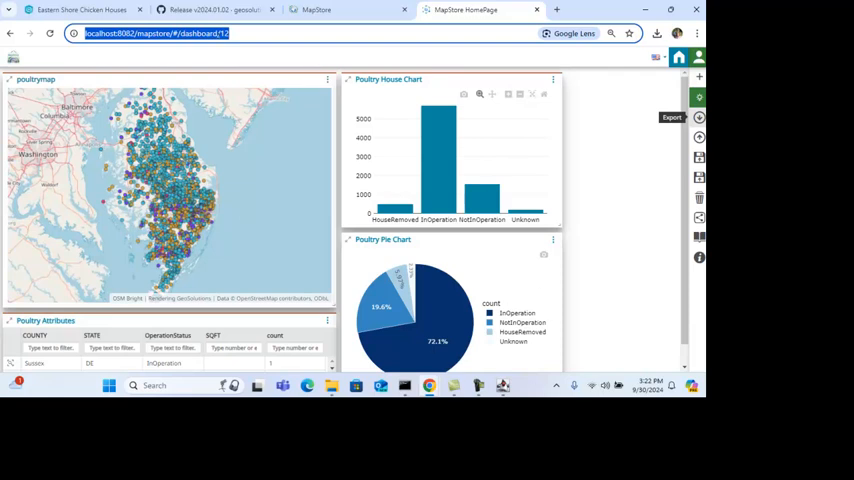
pyautogui.moveTo(277, 259)
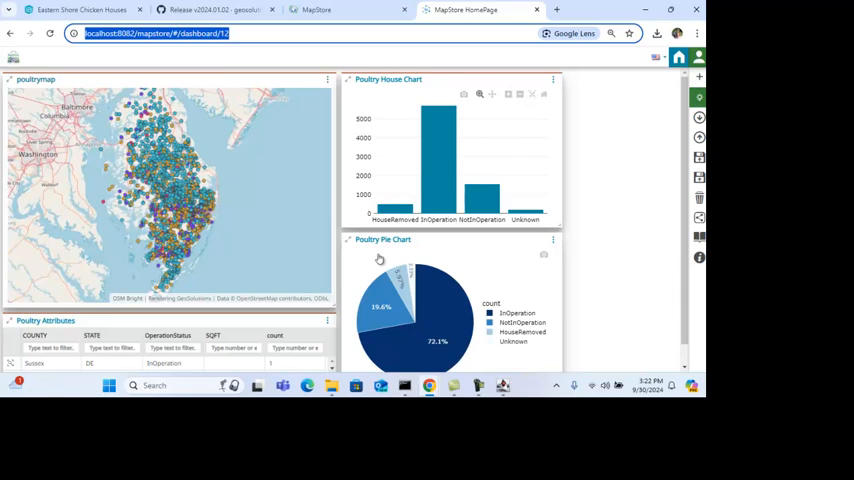
pyautogui.moveTo(699, 117)
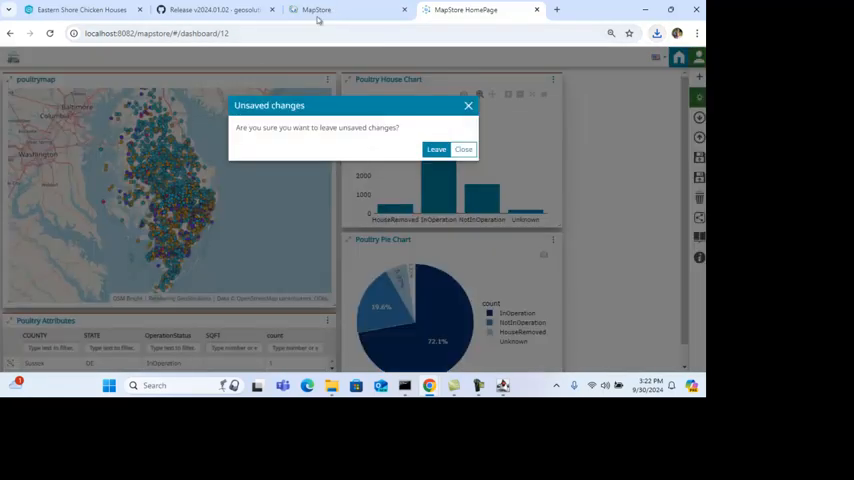
# Step: Leave the unsaved dashboard, skip the tutorial, and import poultrydash-dashboard (1)
pyautogui.click(436, 149)
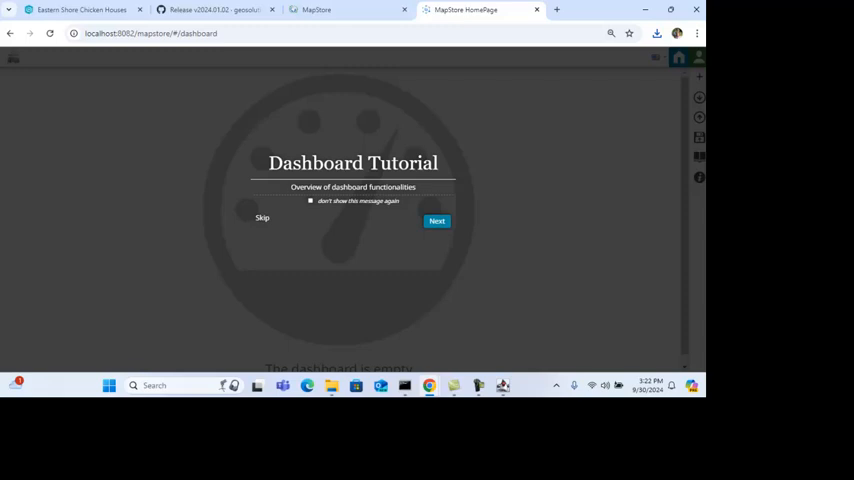
pyautogui.click(262, 217)
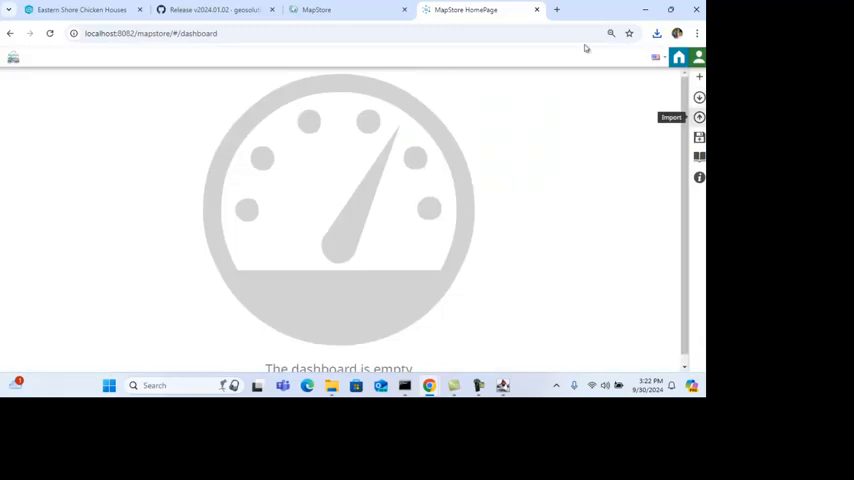
pyautogui.click(699, 117)
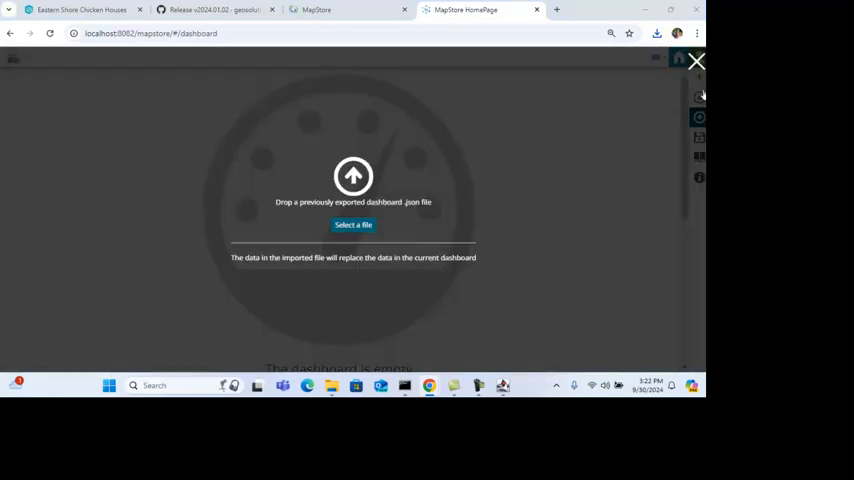
pyautogui.click(352, 224)
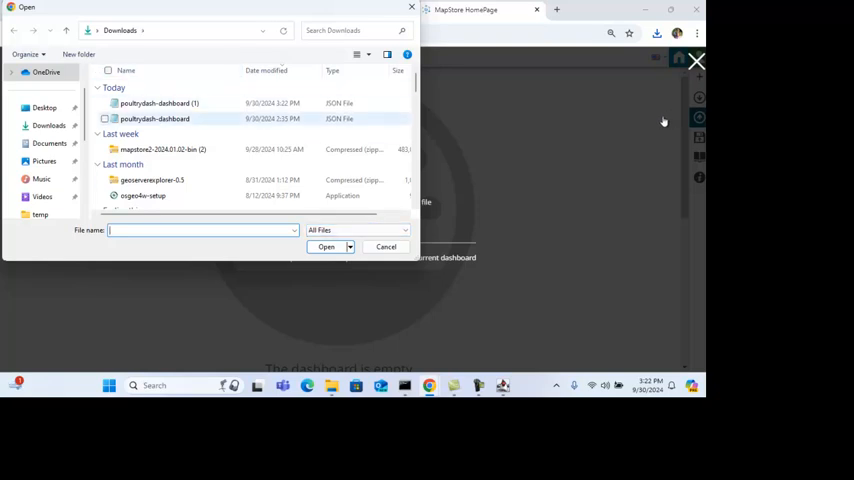
pyautogui.click(159, 103)
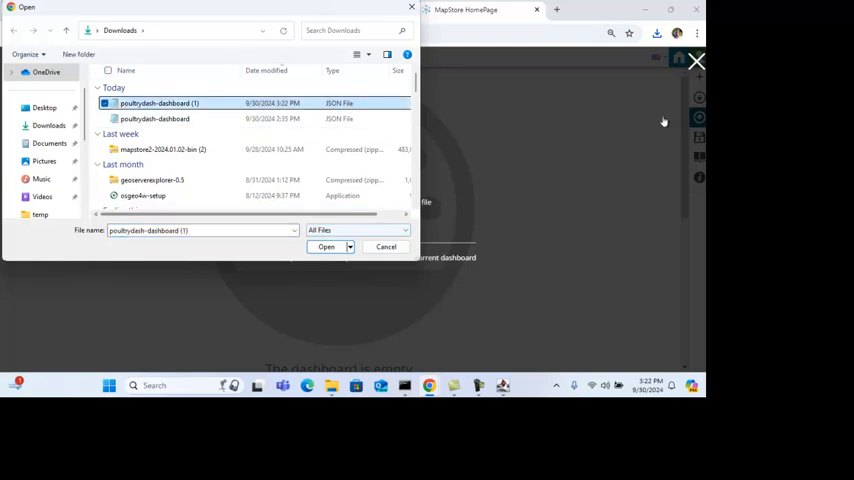
pyautogui.click(326, 247)
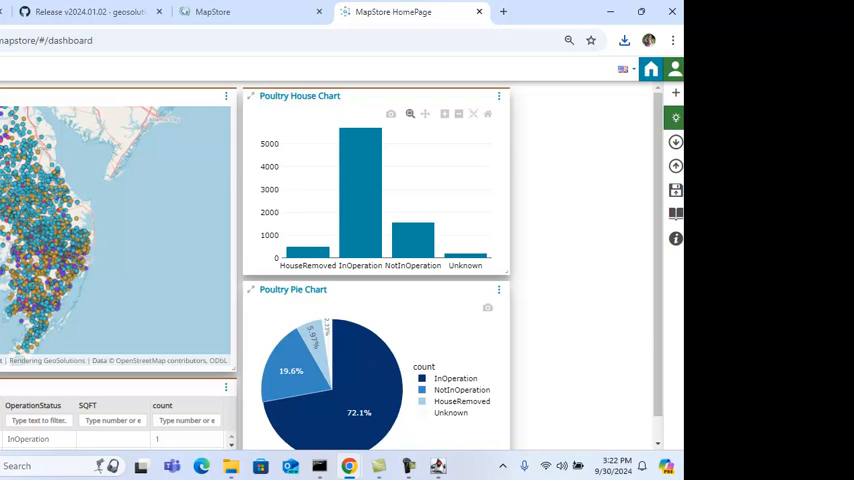
pyautogui.moveTo(145, 113)
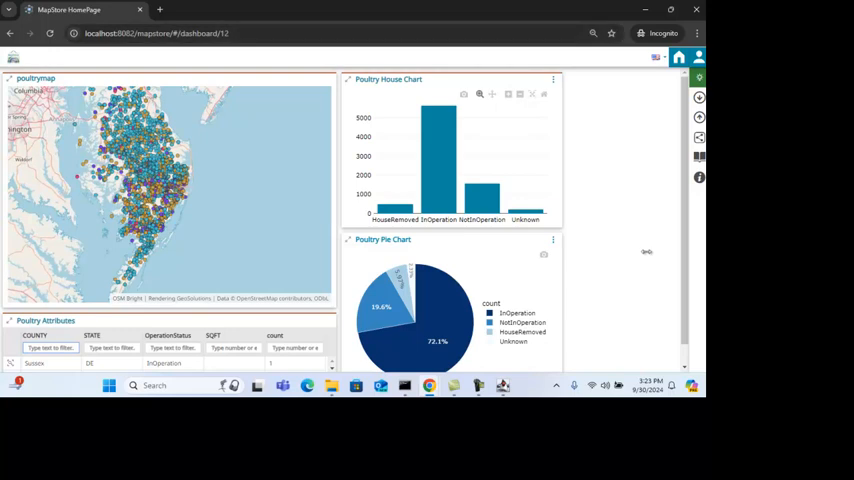
# Step: Clear the COUNTY filter on the shared dashboard and switch to the GeoSolutions MapStore page
pyautogui.click(554, 80)
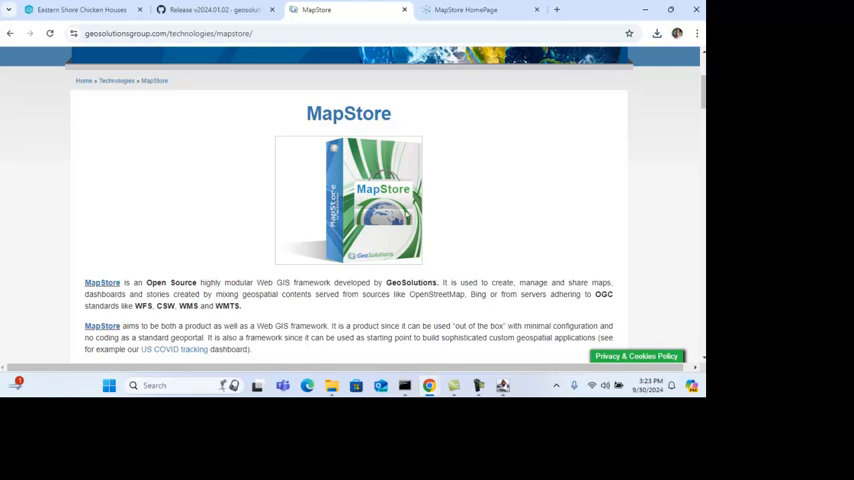
pyautogui.moveTo(141, 100)
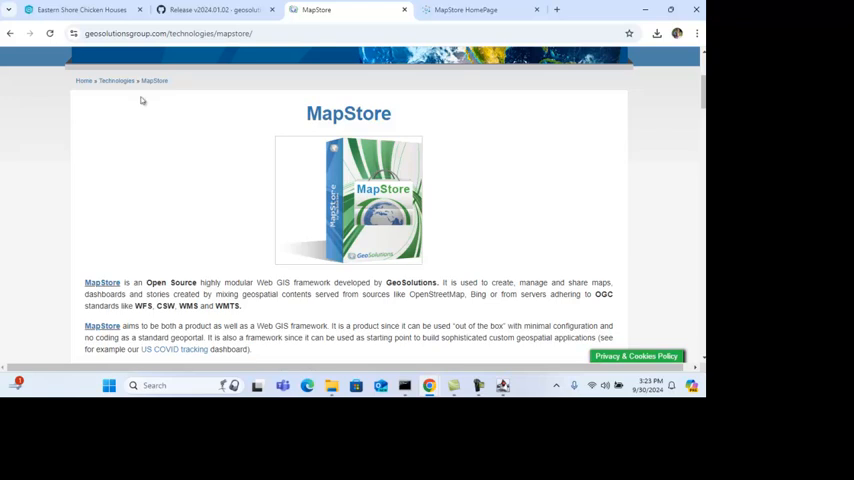
pyautogui.moveTo(337, 260)
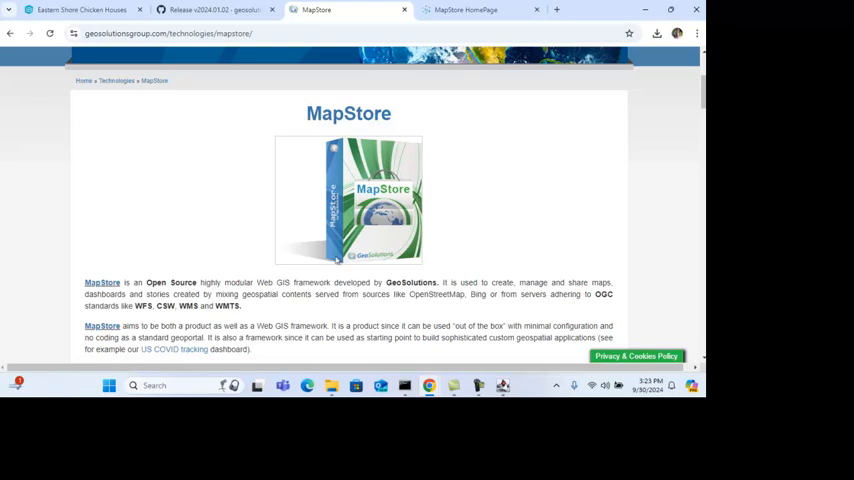
pyautogui.moveTo(337, 261)
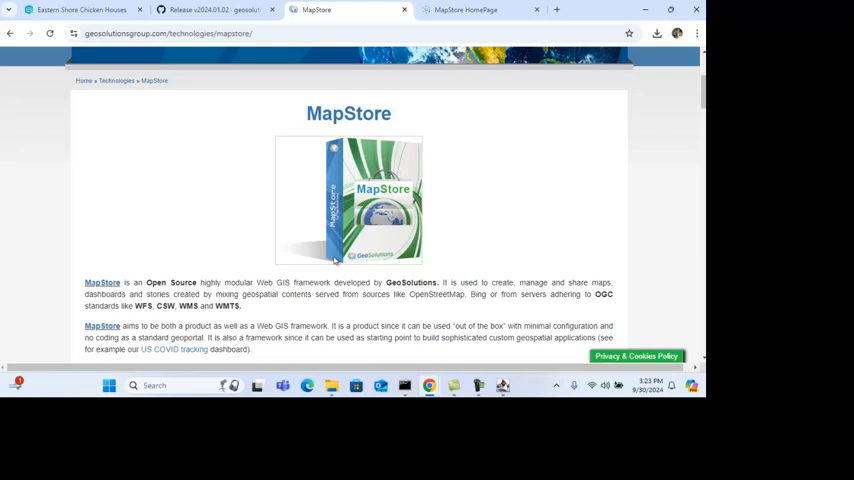
pyautogui.moveTo(439, 377)
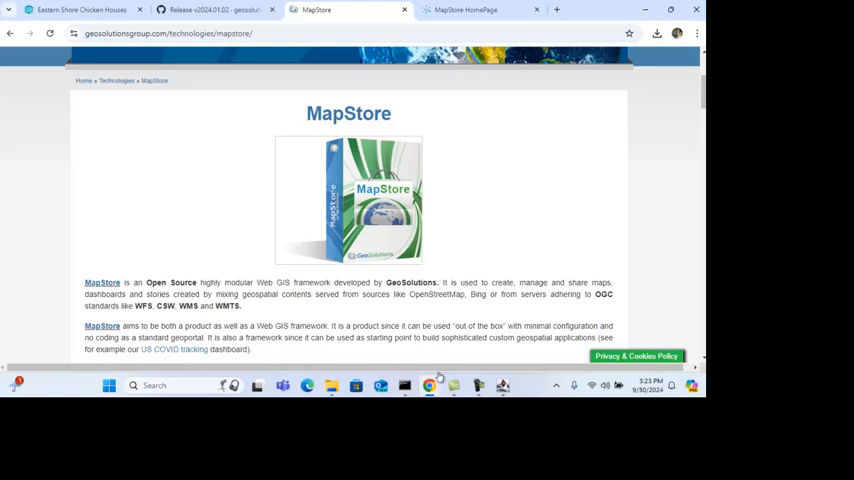
pyautogui.moveTo(538, 210)
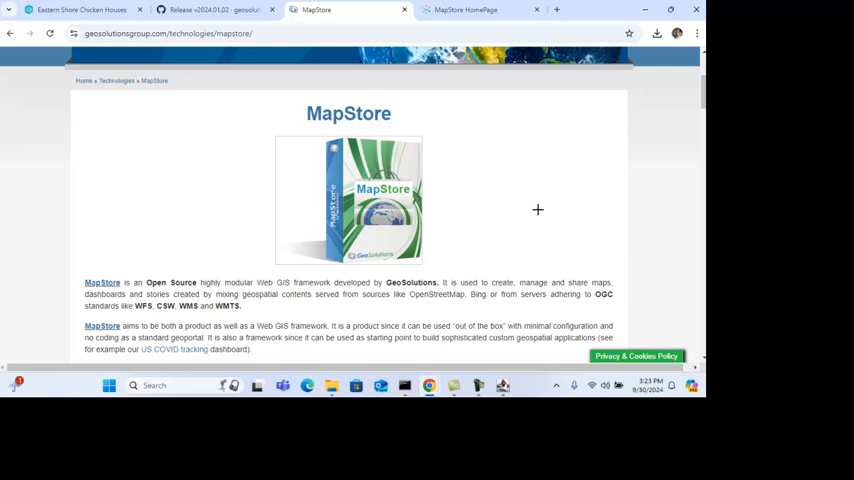
pyautogui.moveTo(446, 347)
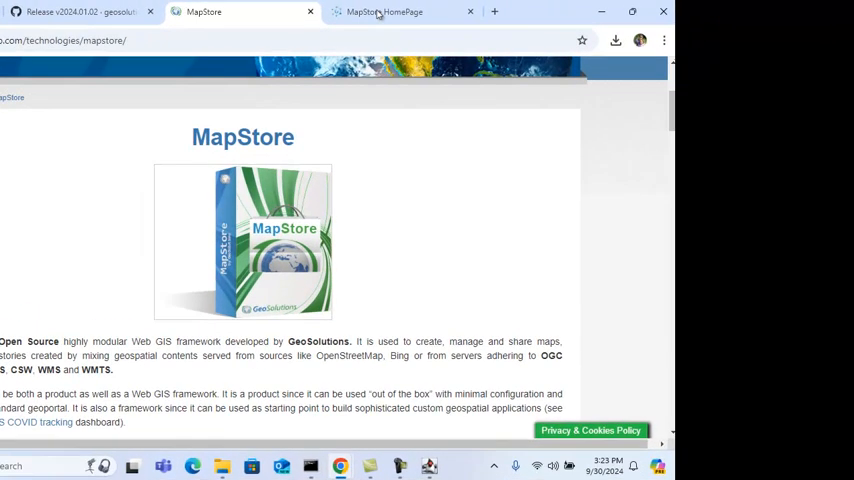
pyautogui.moveTo(206, 294)
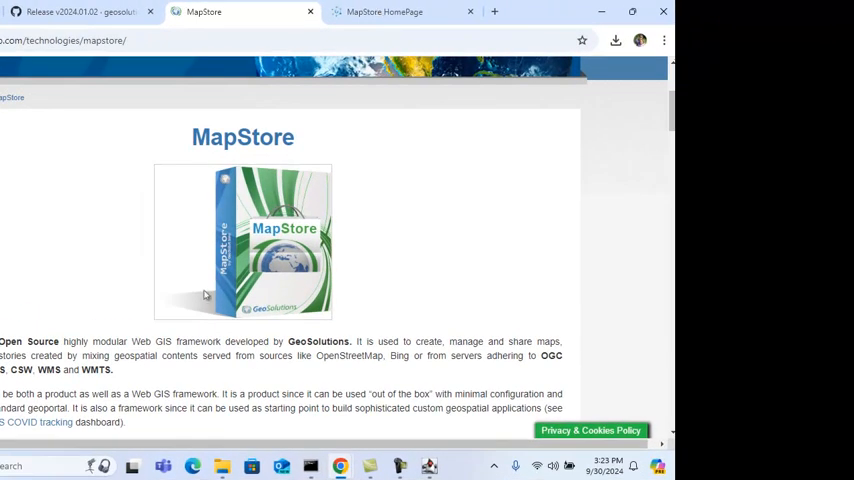